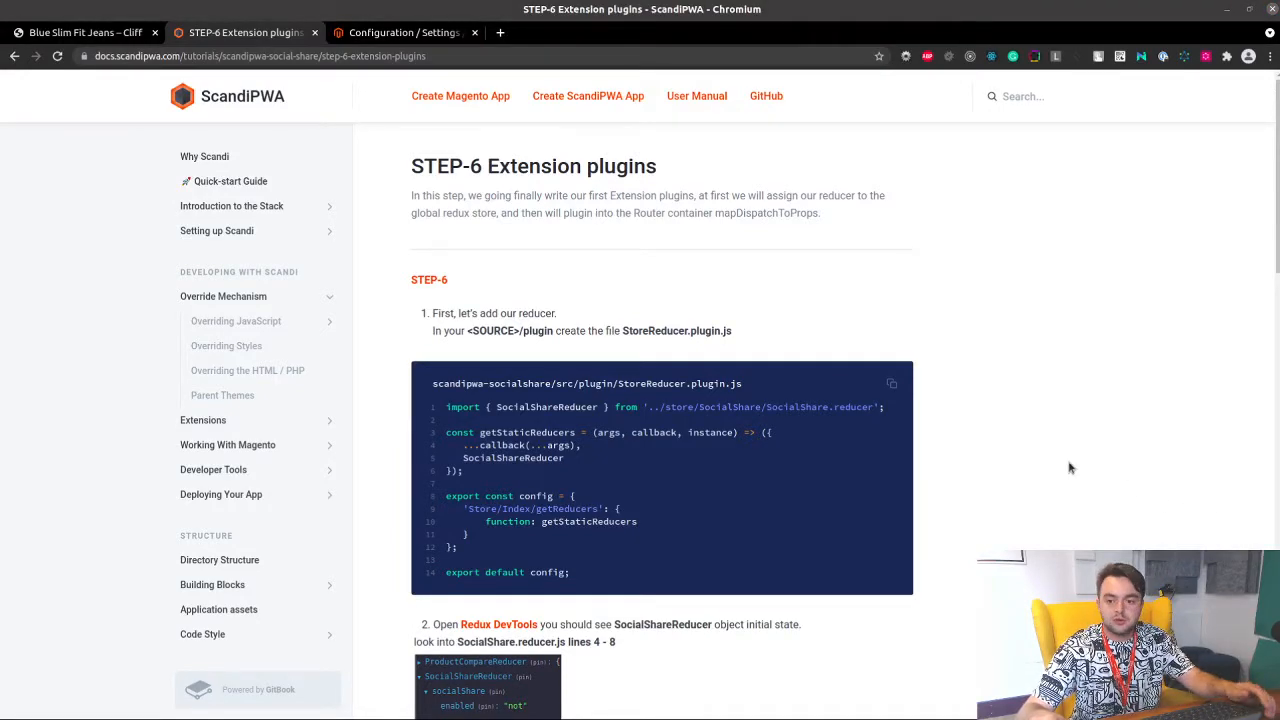
mouse_move(824, 228)
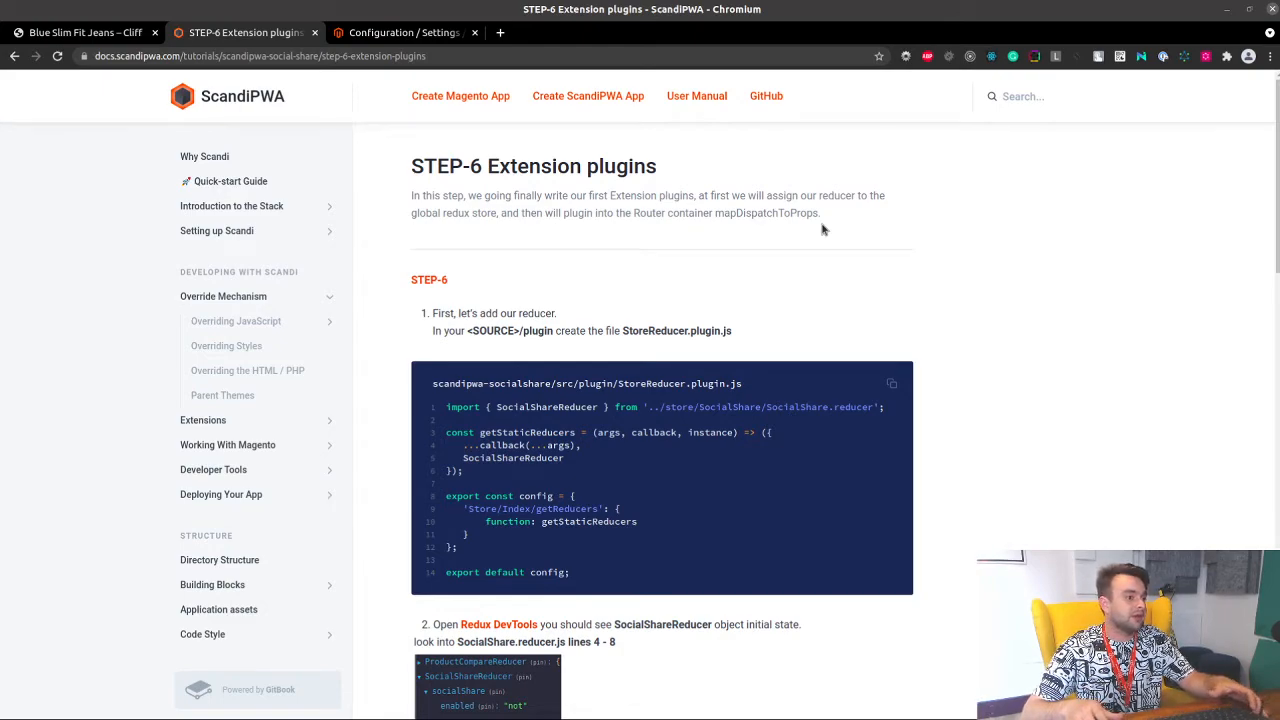
mouse_move(684, 264)
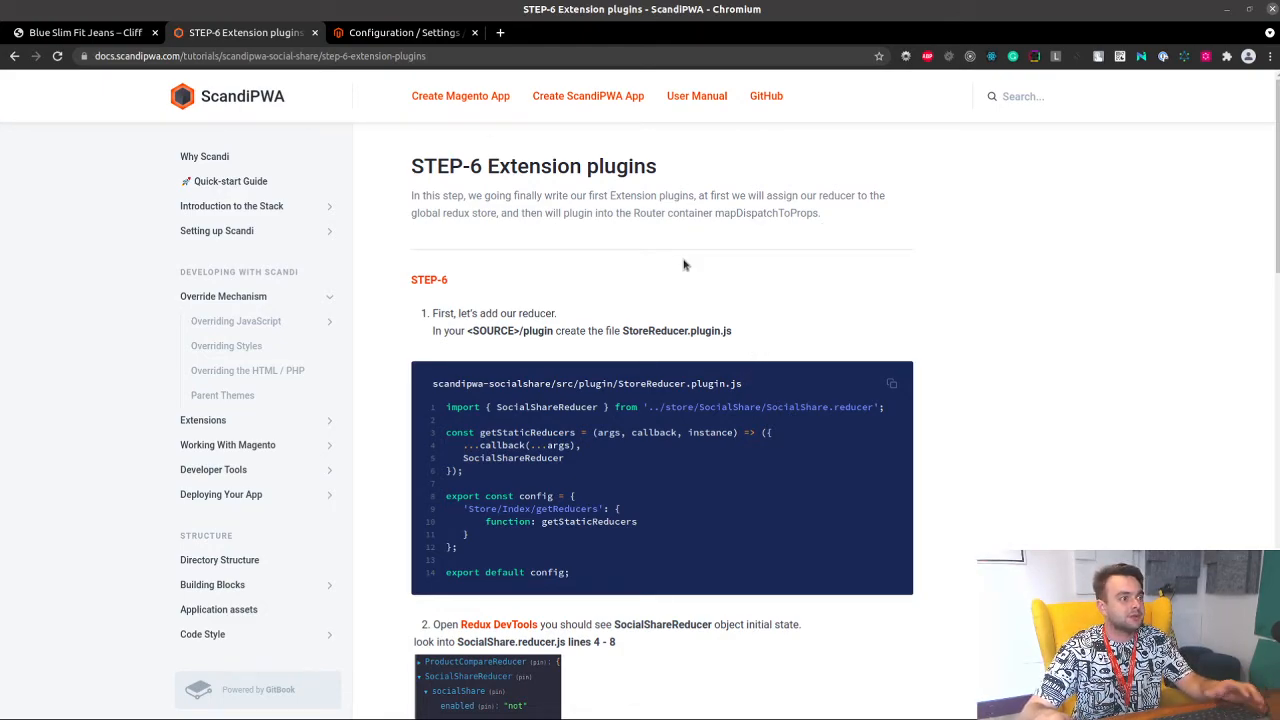
mouse_move(648, 344)
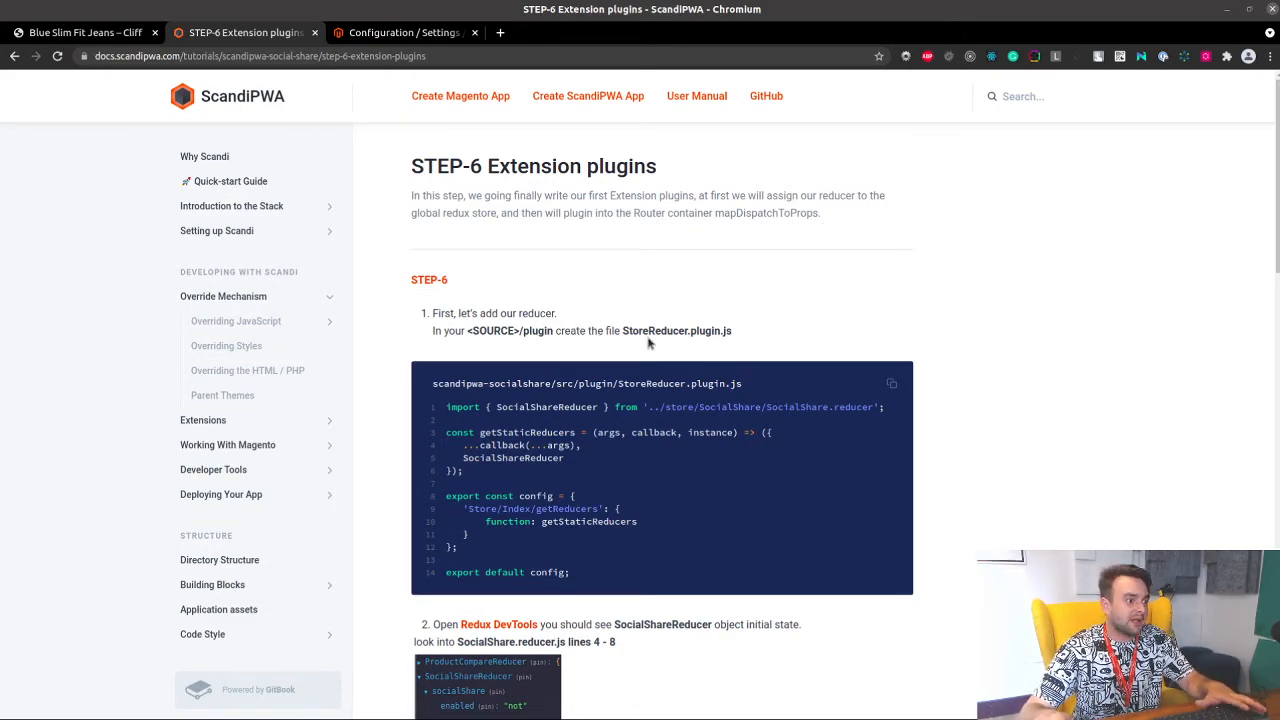
Select StoreReducer.plugin.js in the STEP-6 text and copy it.
double_click(676, 330)
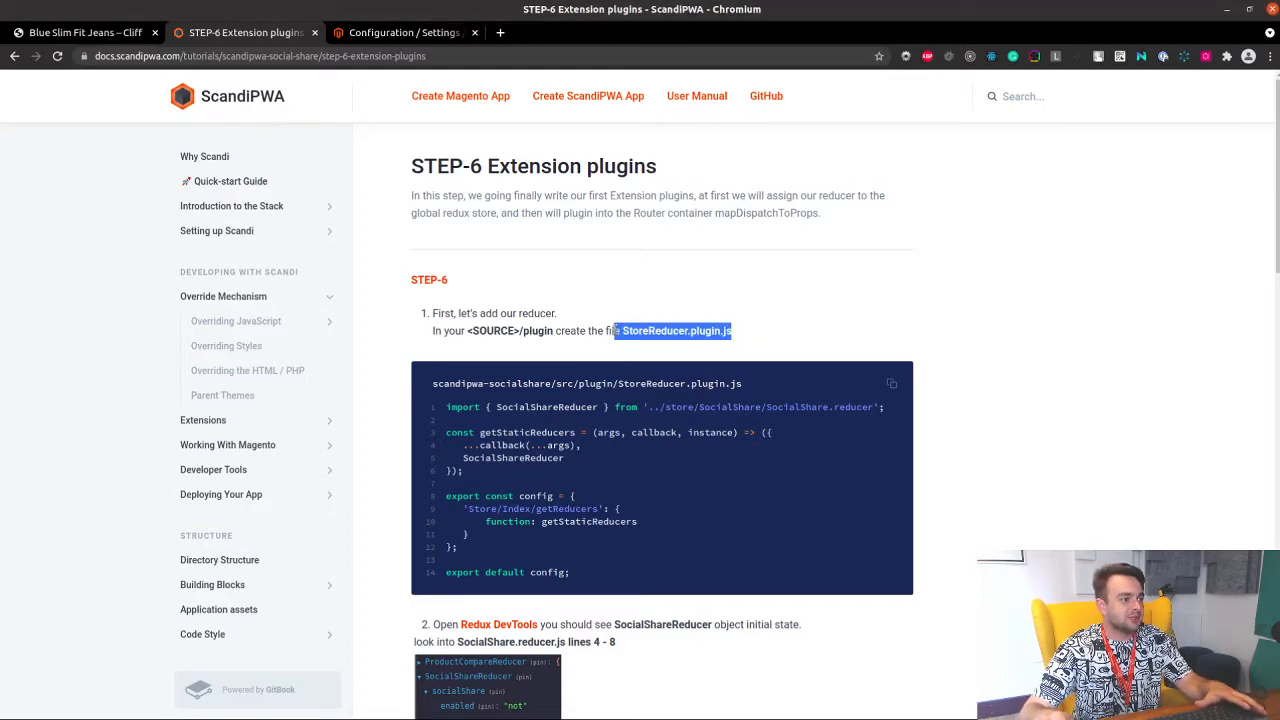
right_click(676, 332)
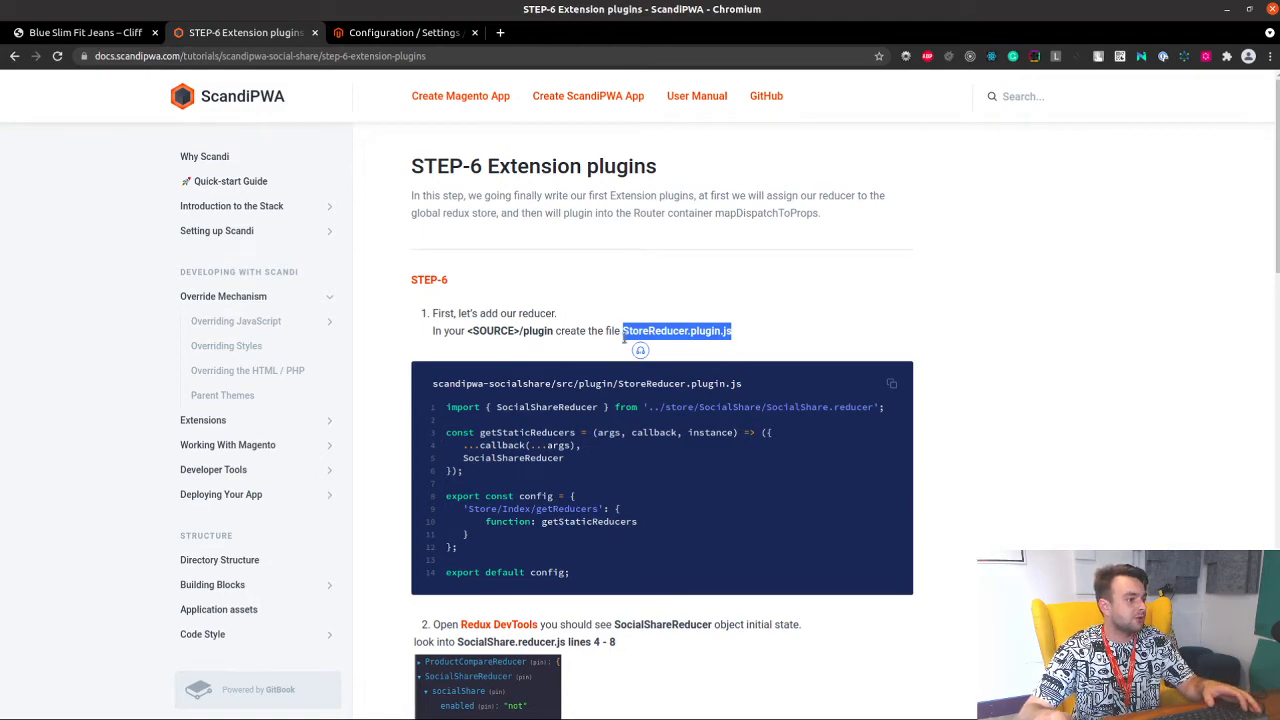
mouse_move(692, 344)
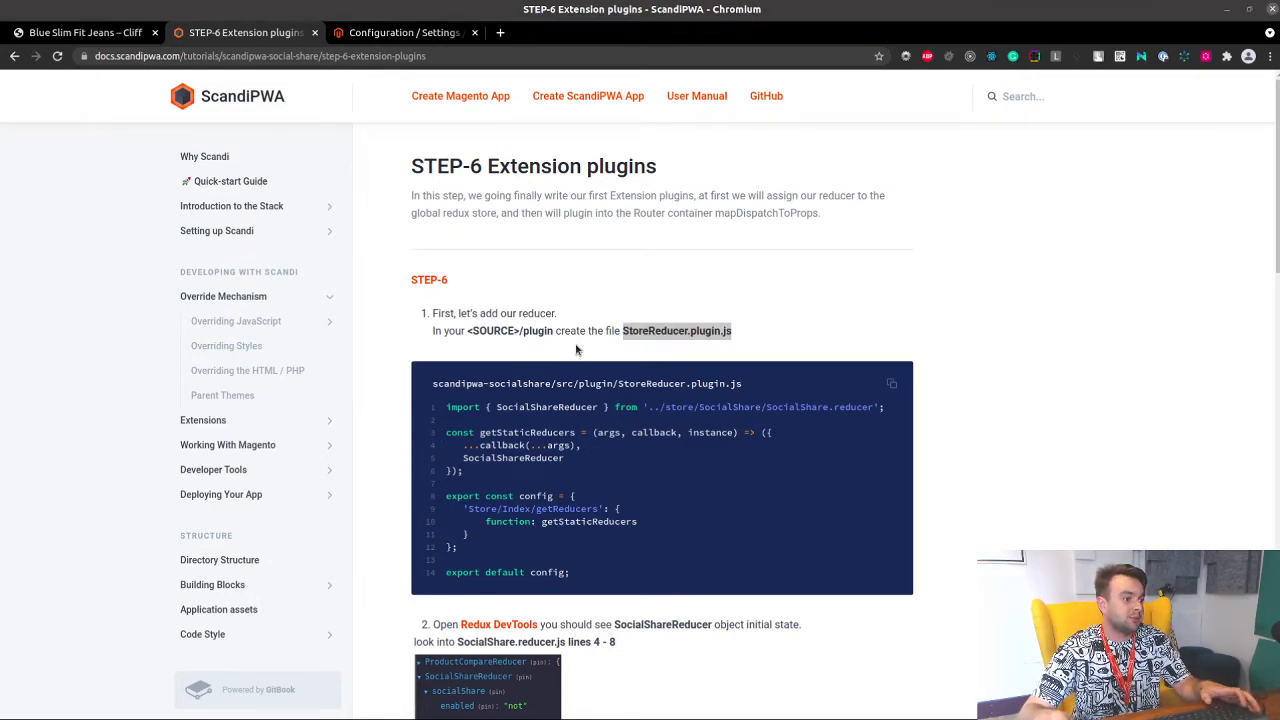
mouse_move(768, 312)
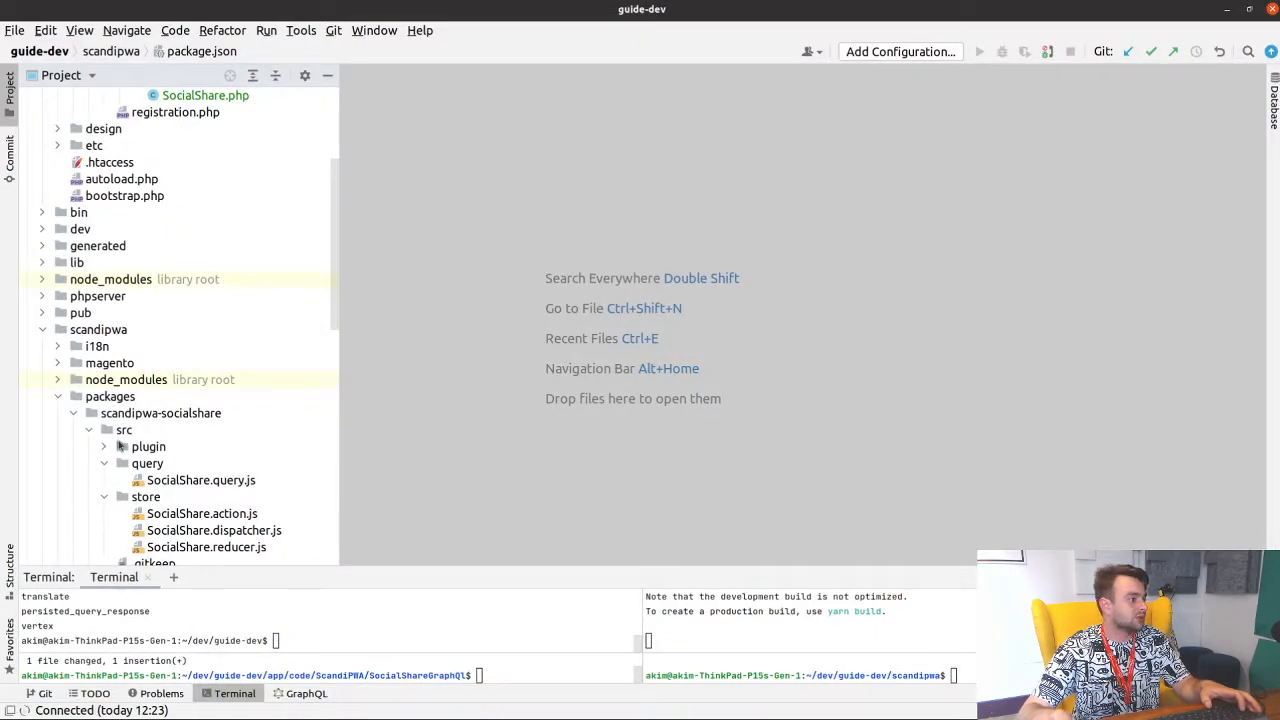
Start a new file in scandipwa-socialshare/src/plugin via New > File.
left_click(104, 446)
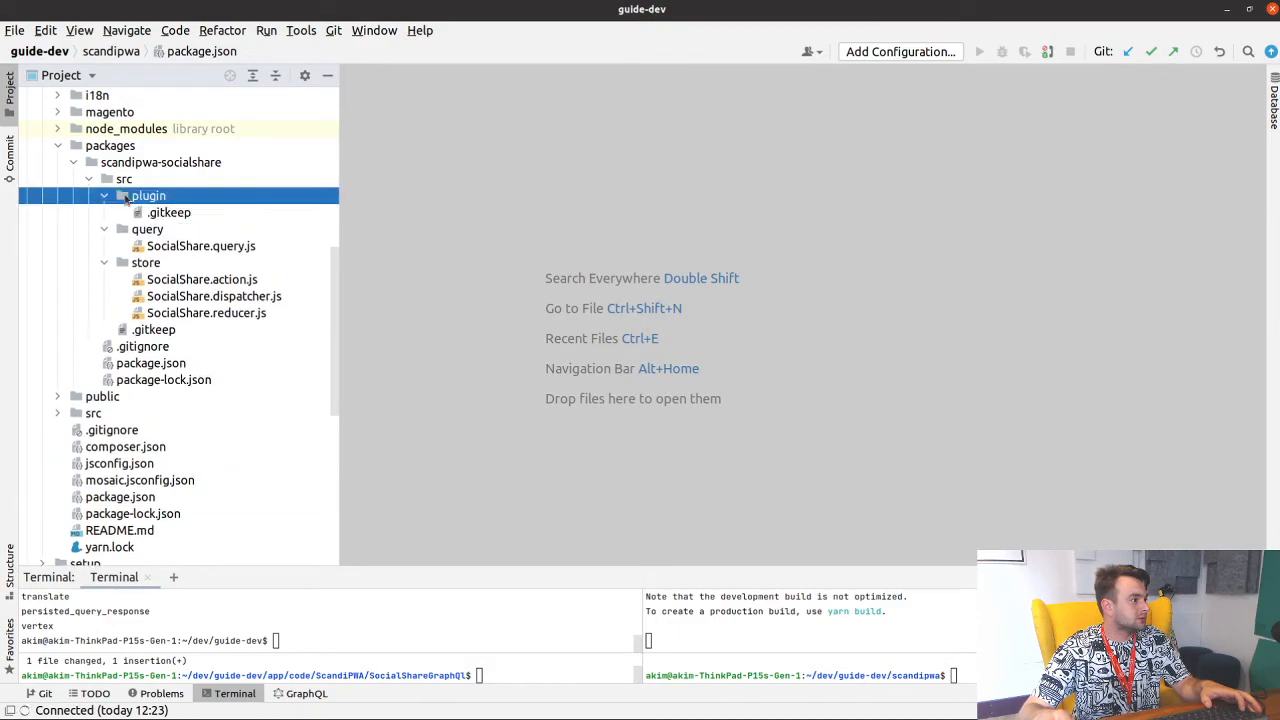
right_click(148, 196)
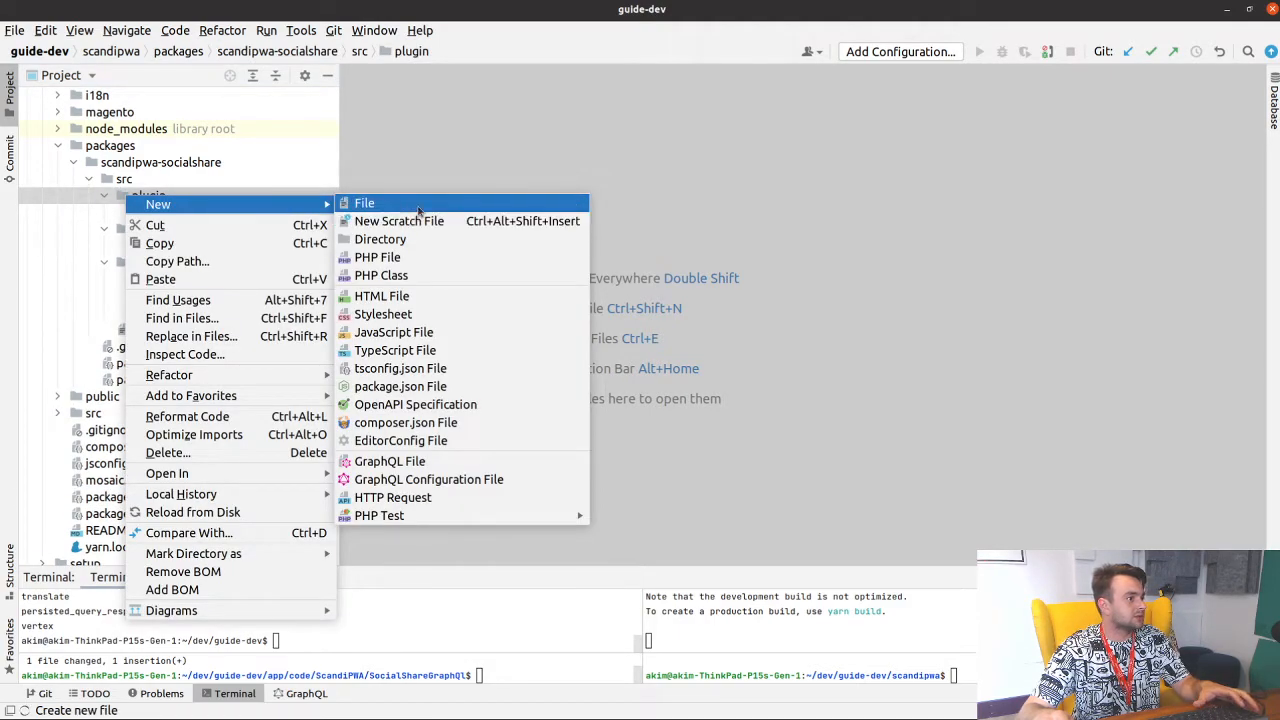
left_click(364, 202)
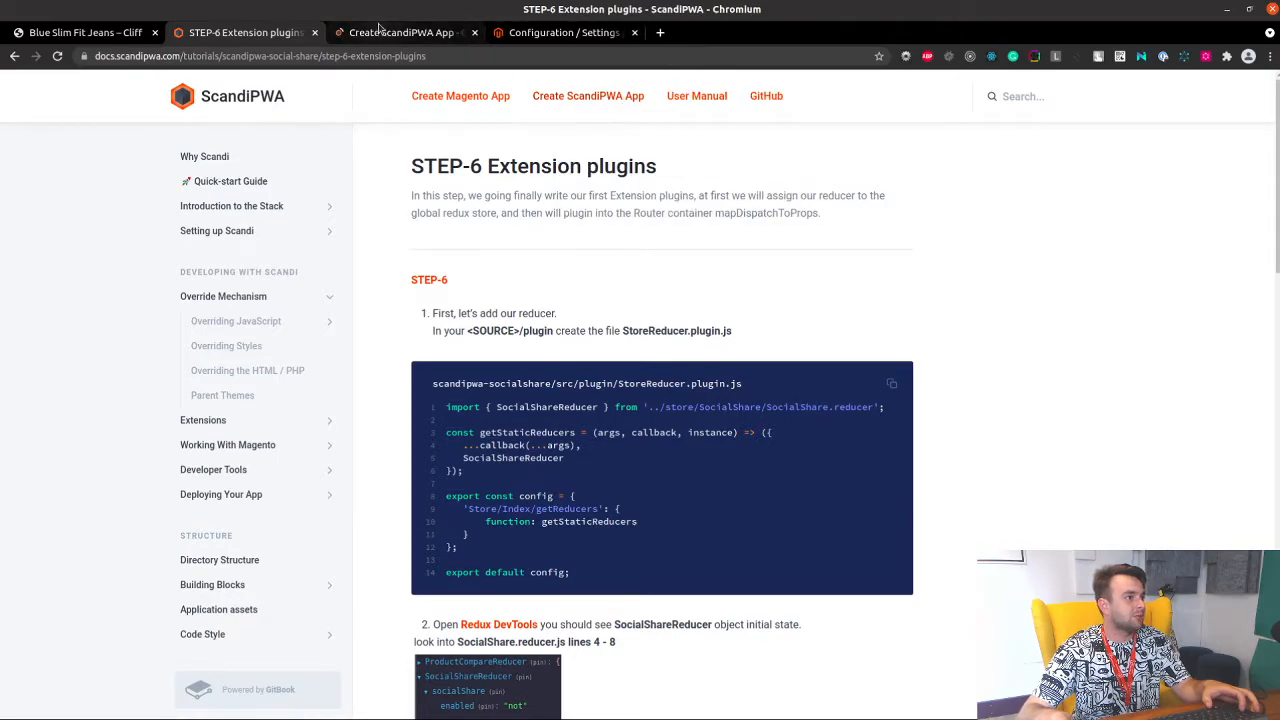
mouse_move(400, 32)
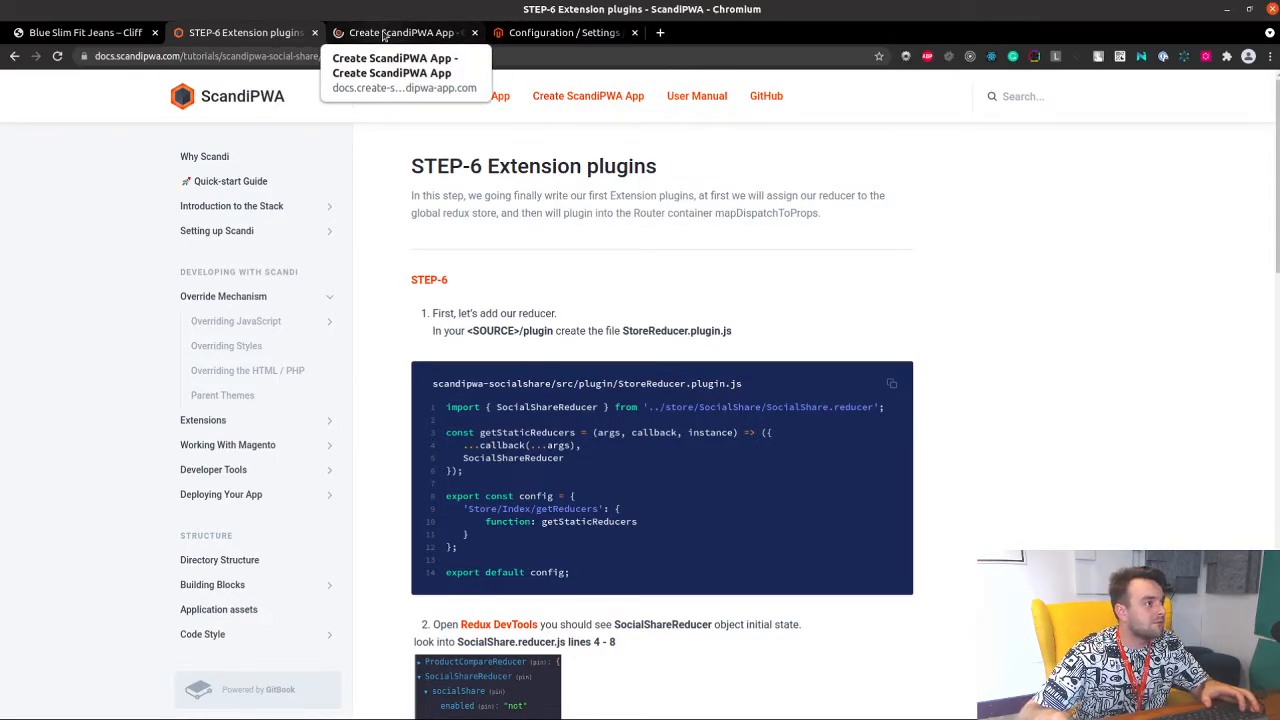
Navigate to the Plugin Templates page under Application plugins in Create ScandiPWA App docs.
left_click(400, 32)
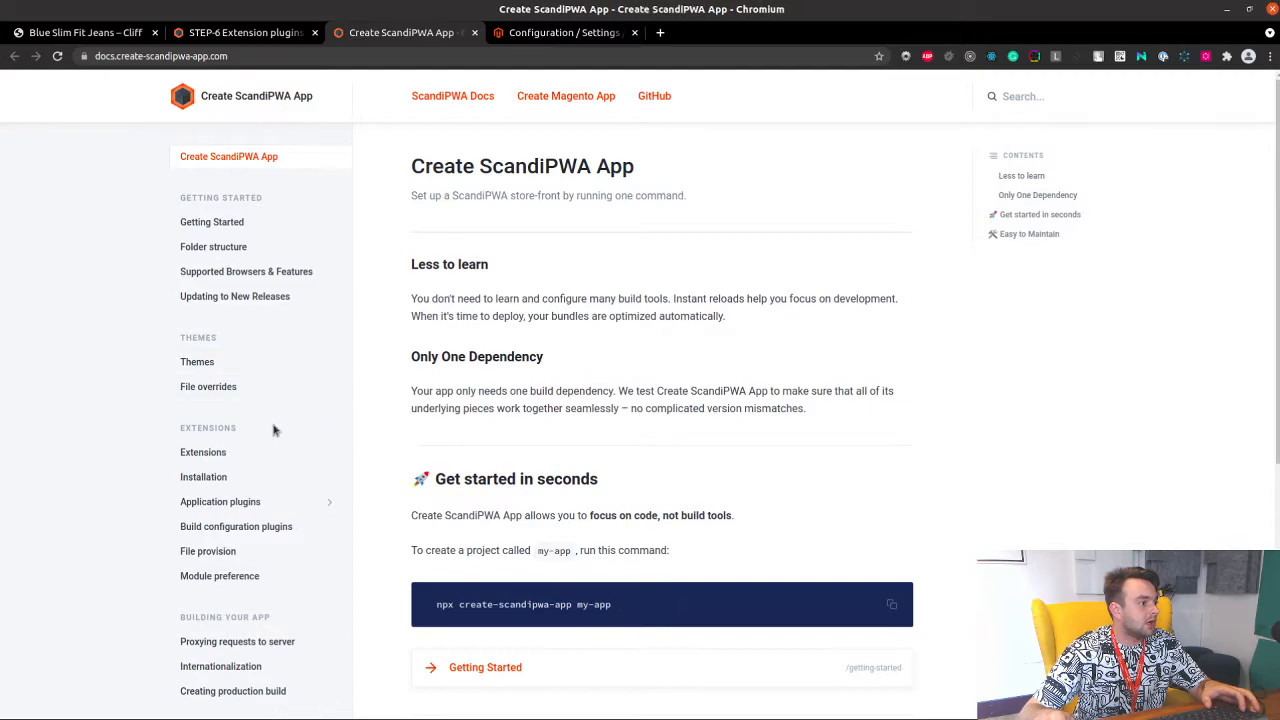
left_click(220, 500)
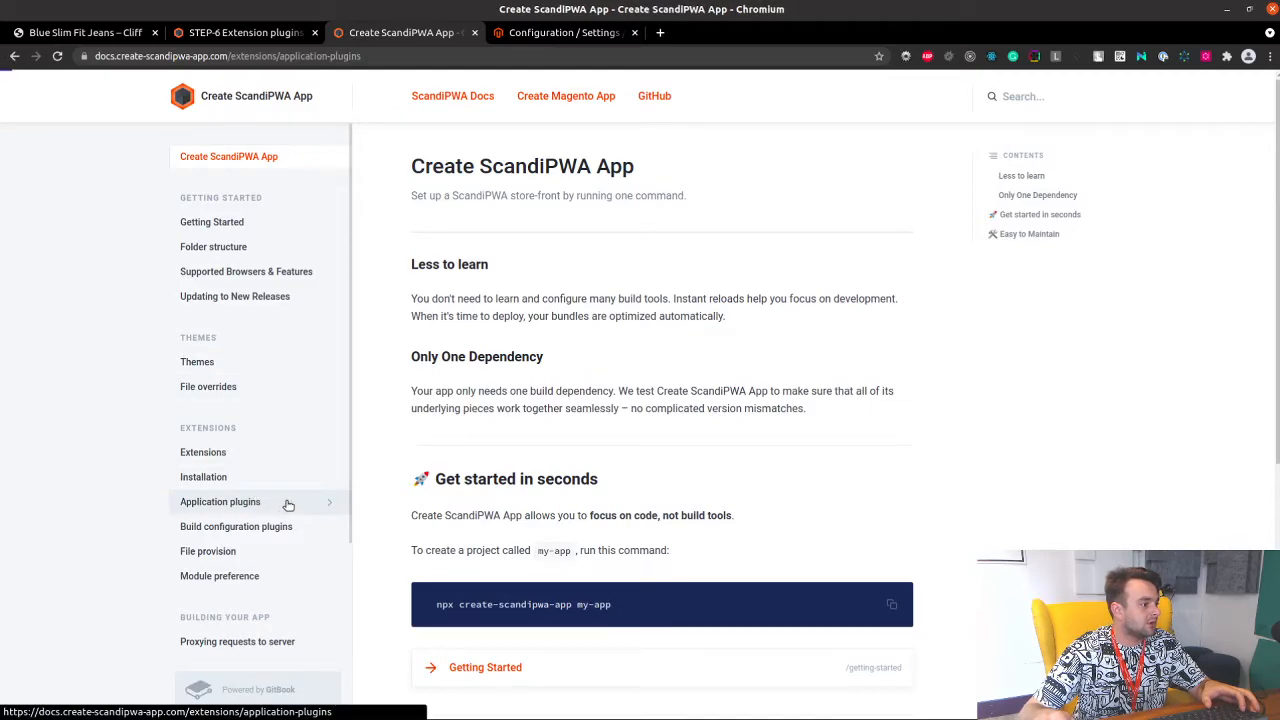
left_click(220, 500)
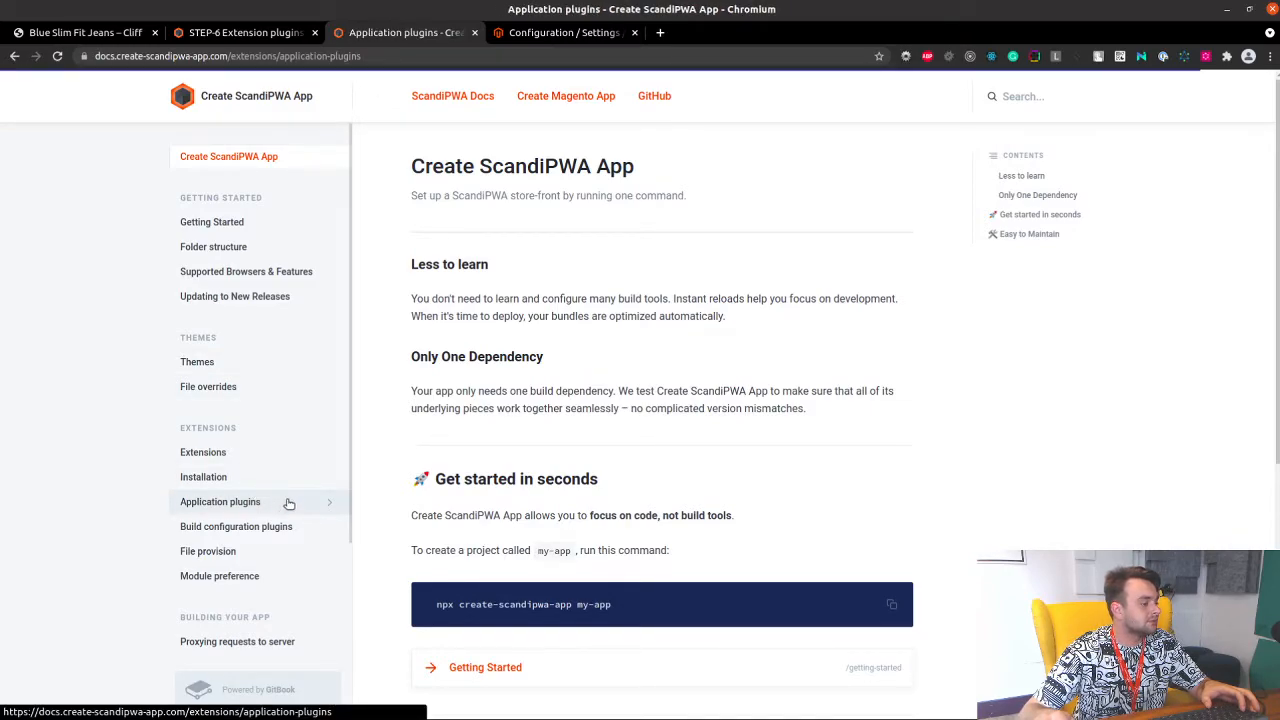
left_click(220, 500)
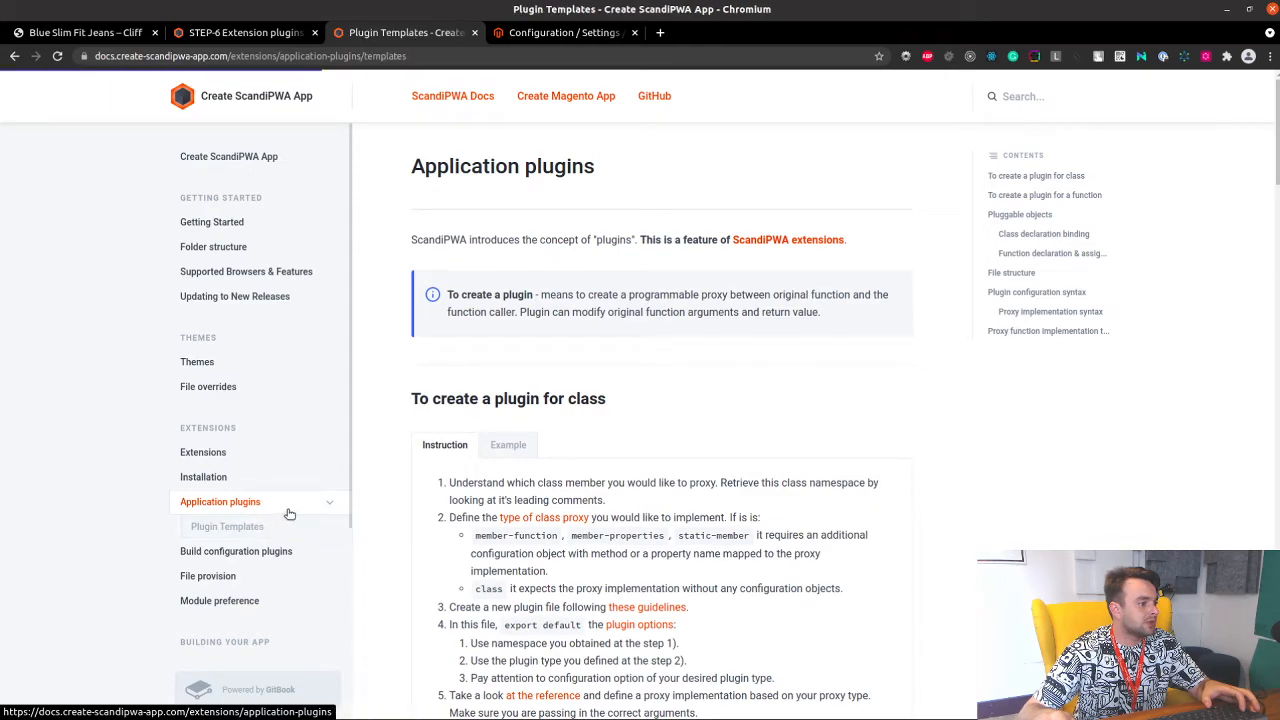
left_click(228, 526)
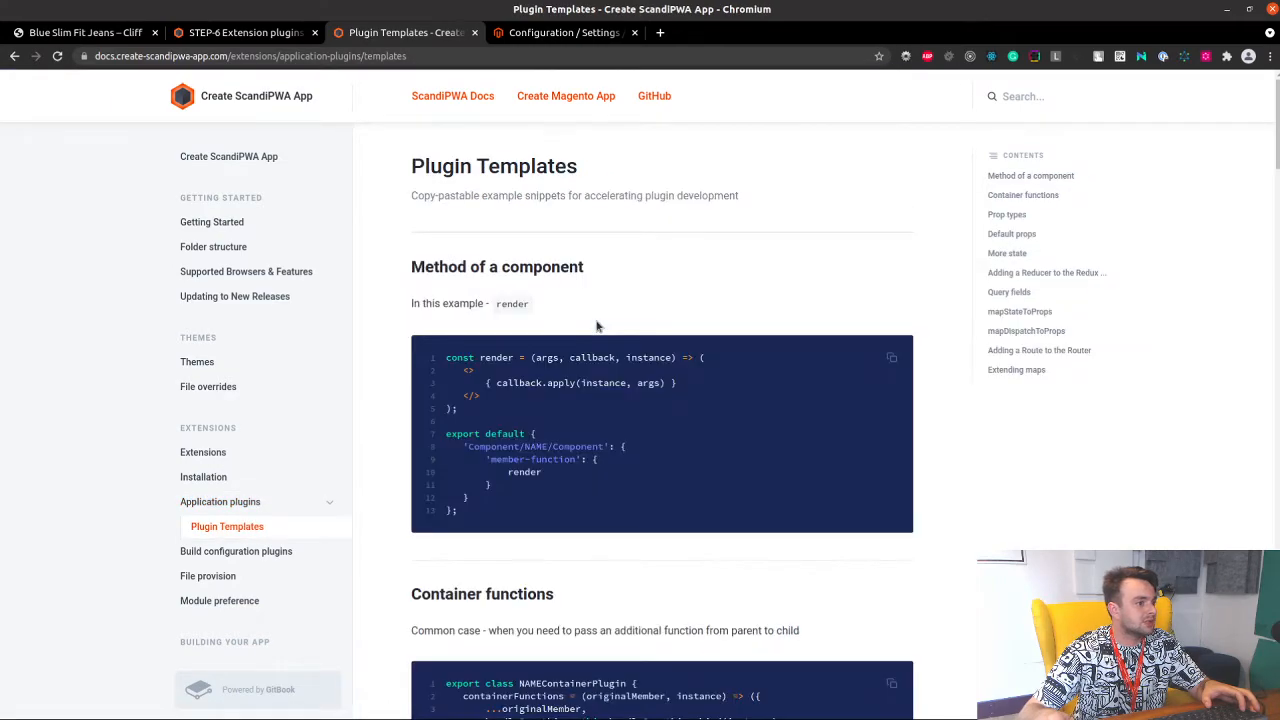
Scroll to the 'Adding a Reducer to the Redux Store' snippet and review it.
scroll("down", 3)
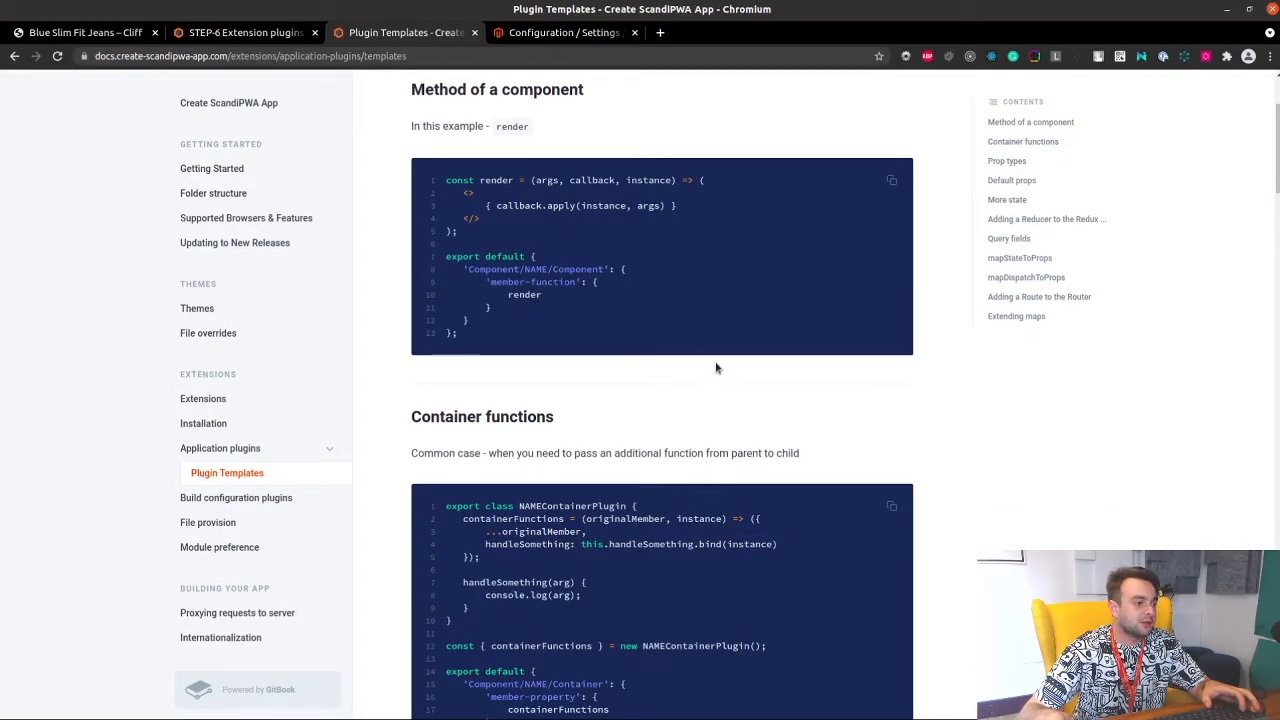
scroll("down", 3)
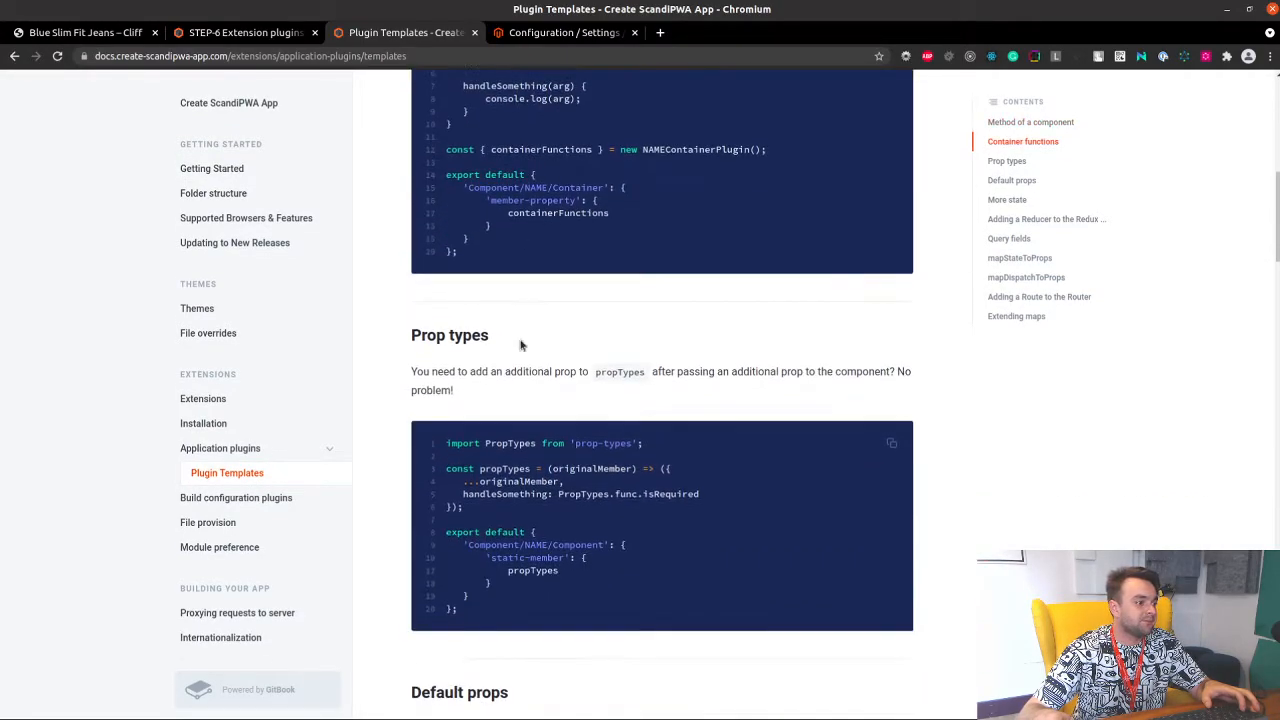
scroll("down", 3)
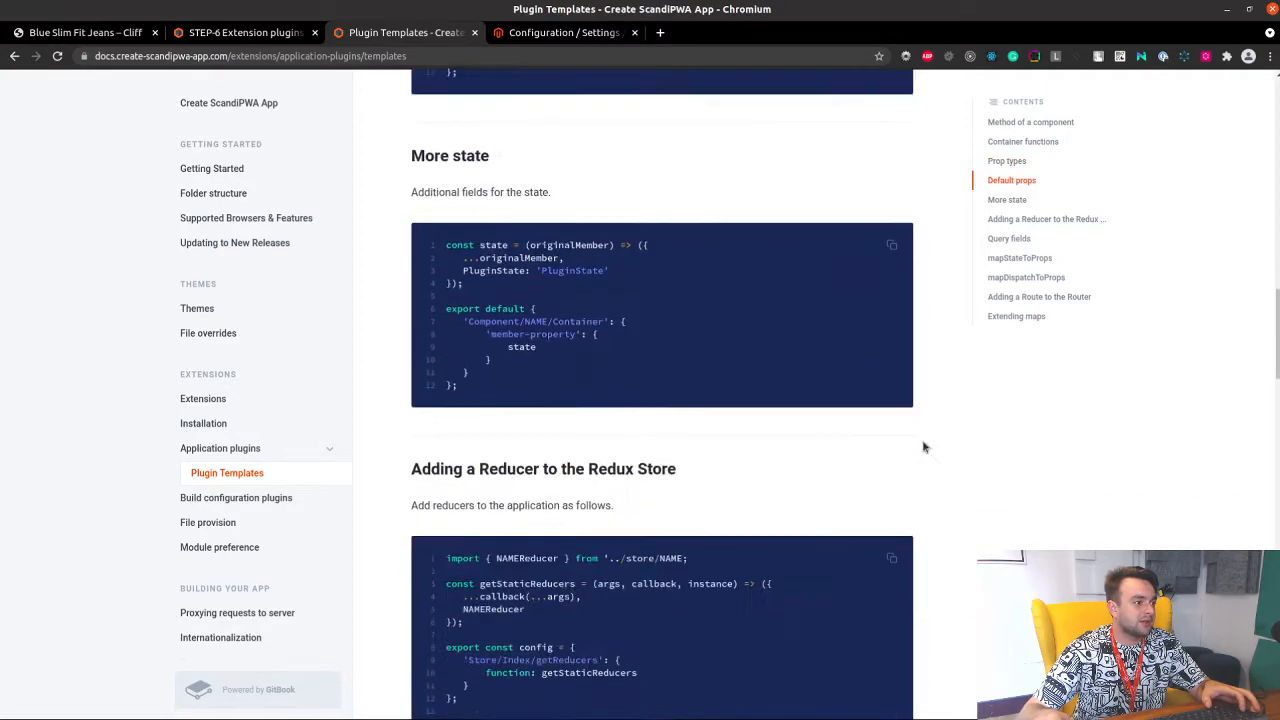
scroll("down", 3)
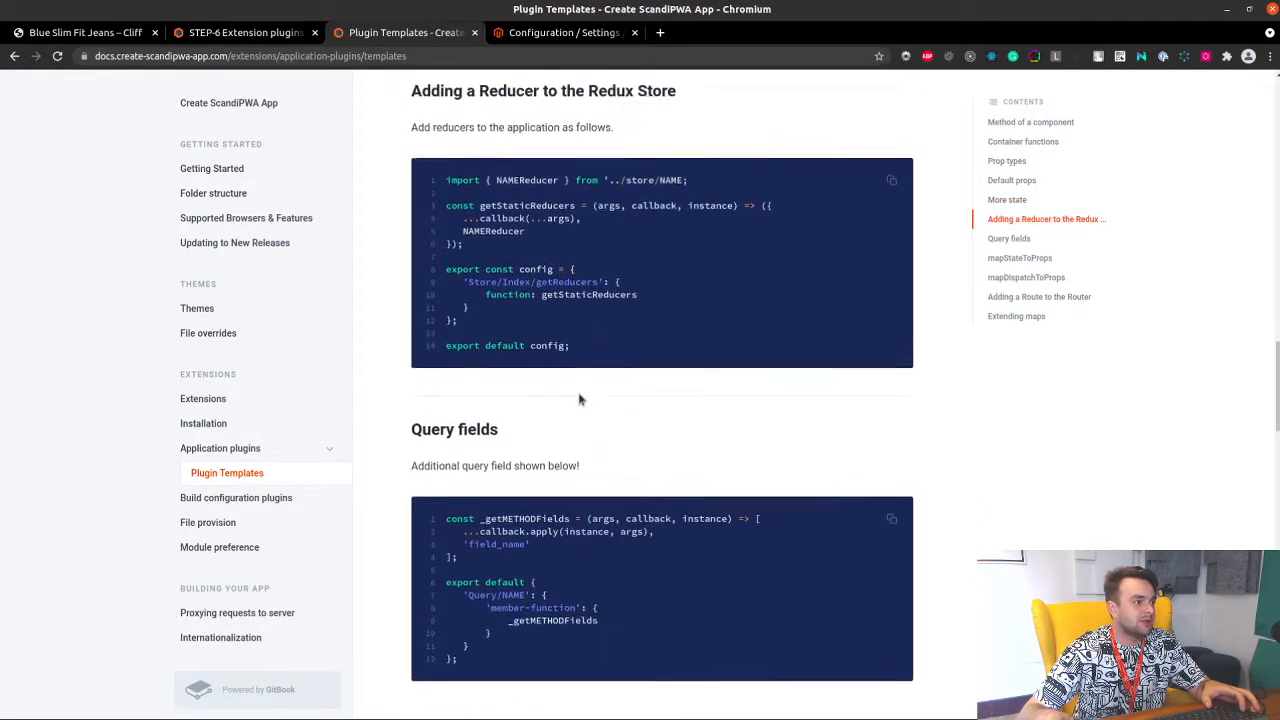
scroll("up", 3)
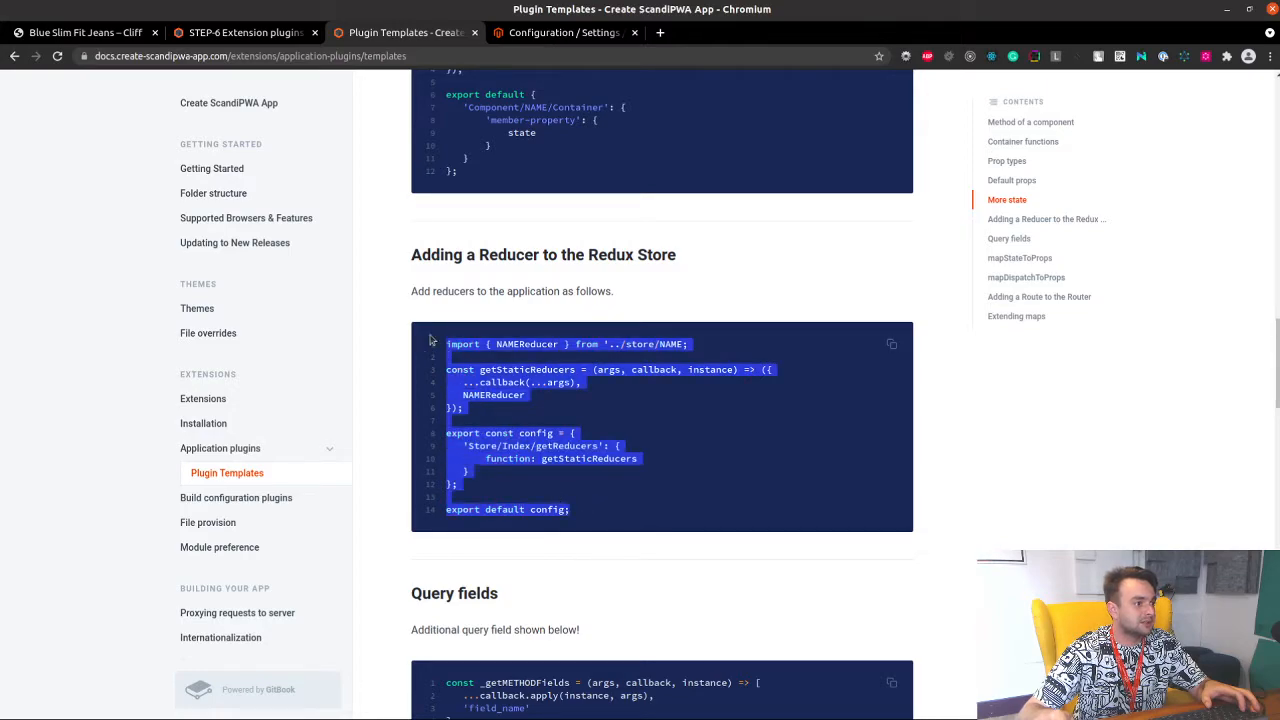
mouse_move(972, 420)
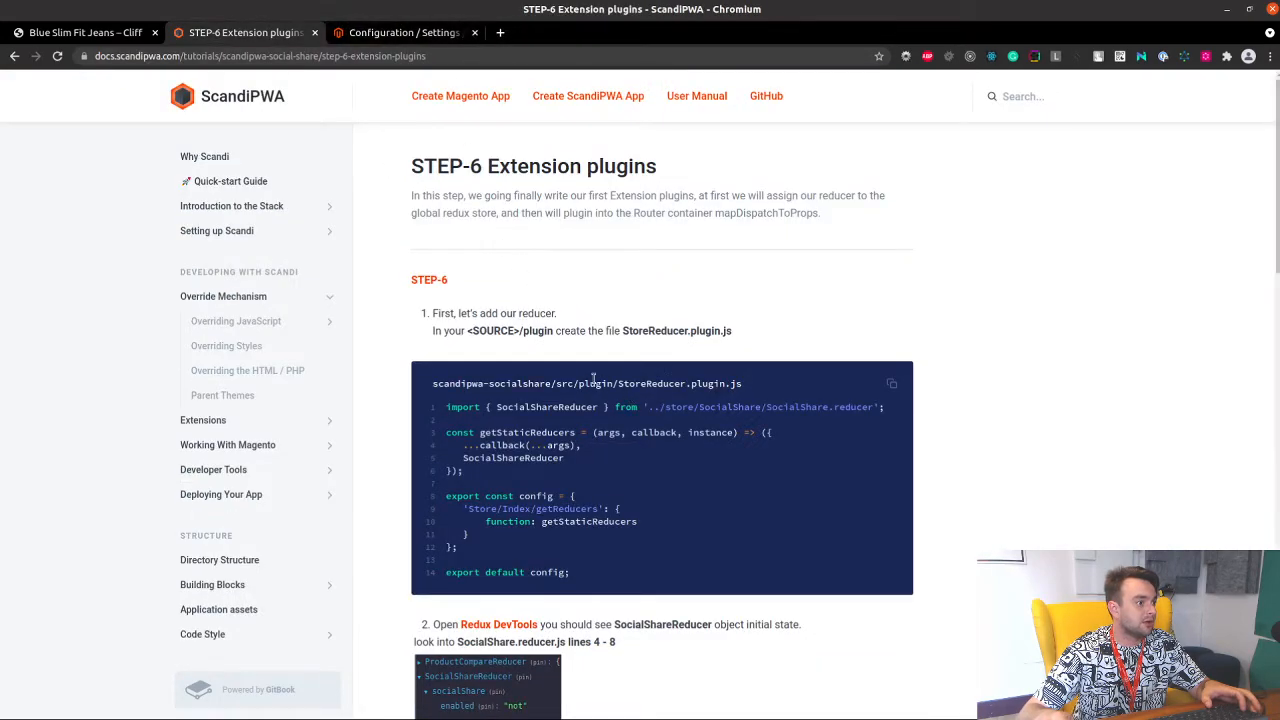
Read and select the StoreReducer.plugin.js snippet on the STEP-6 page.
scroll("down", 3)
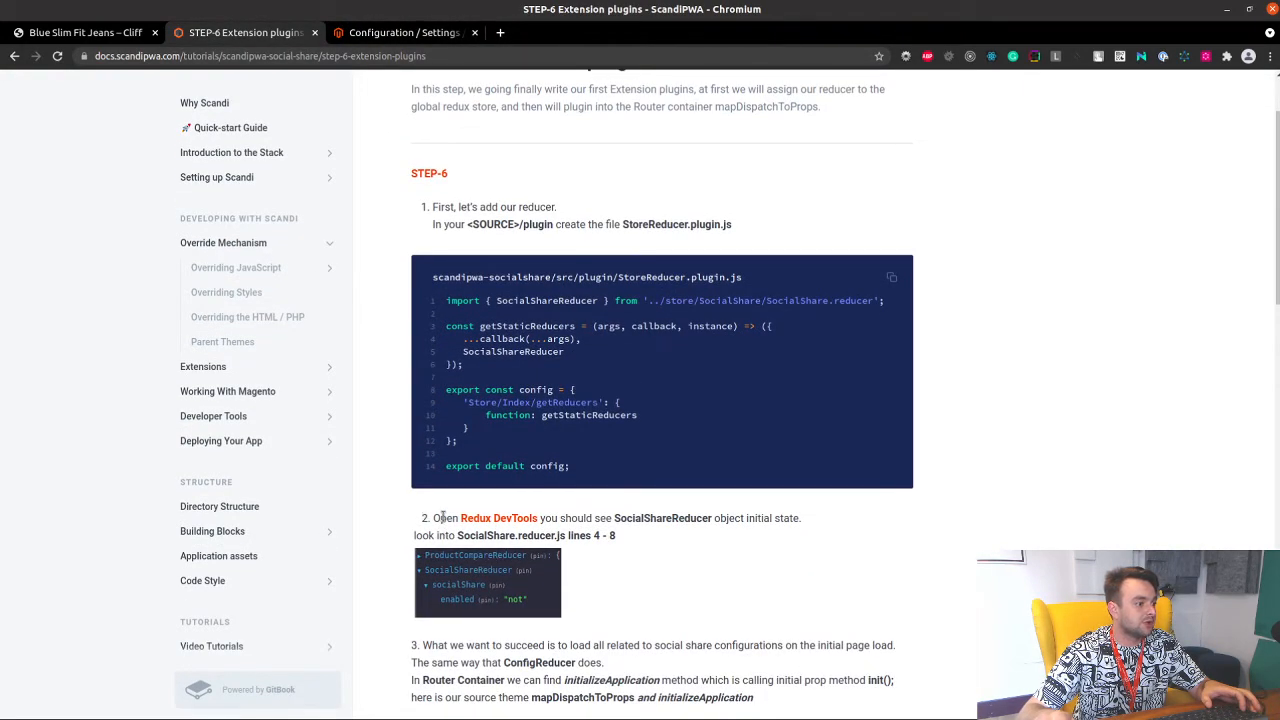
left_click_drag(436, 518, 588, 518)
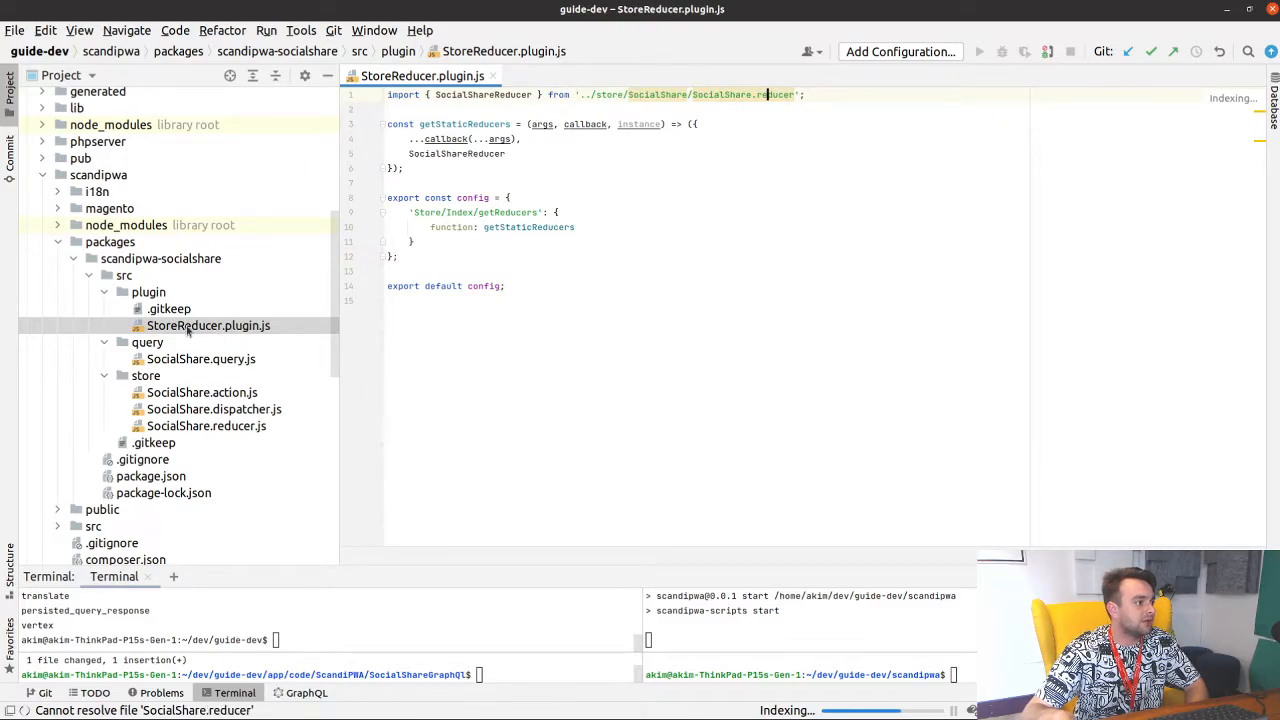
Collapse the plugin folder to inspect the store files behind the SocialShare.reducer import.
left_click(148, 292)
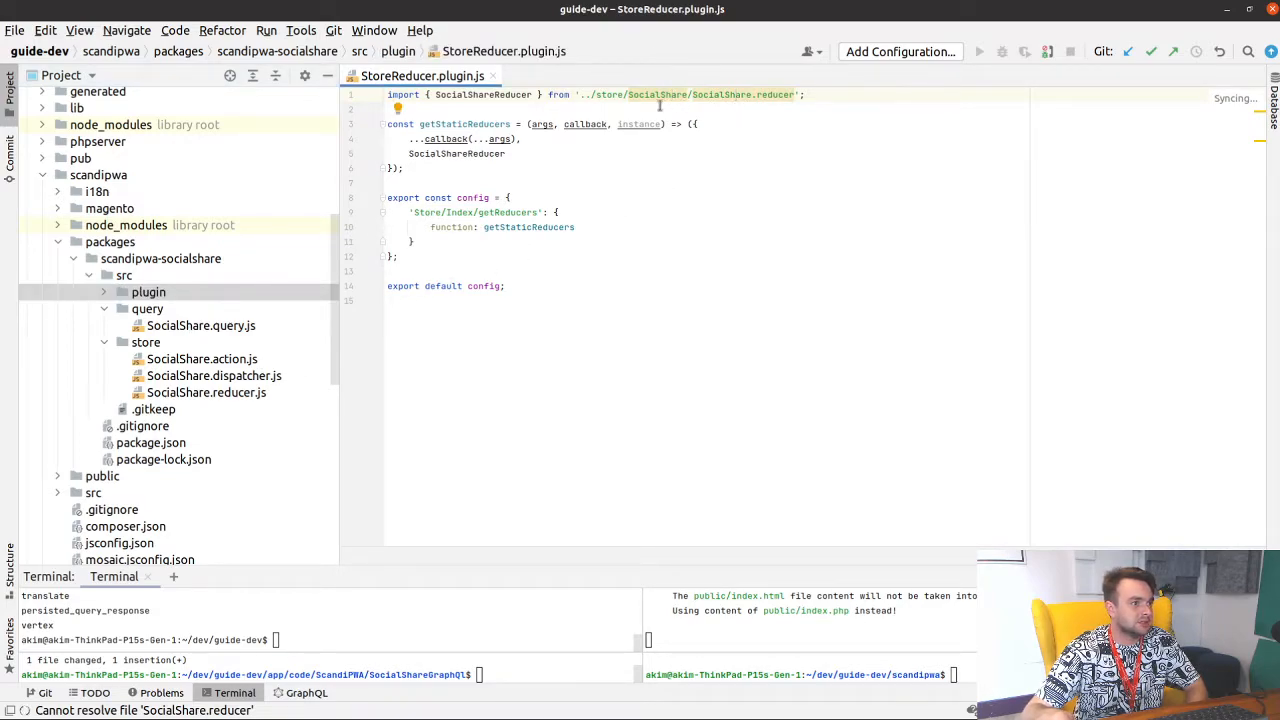
double_click(484, 94)
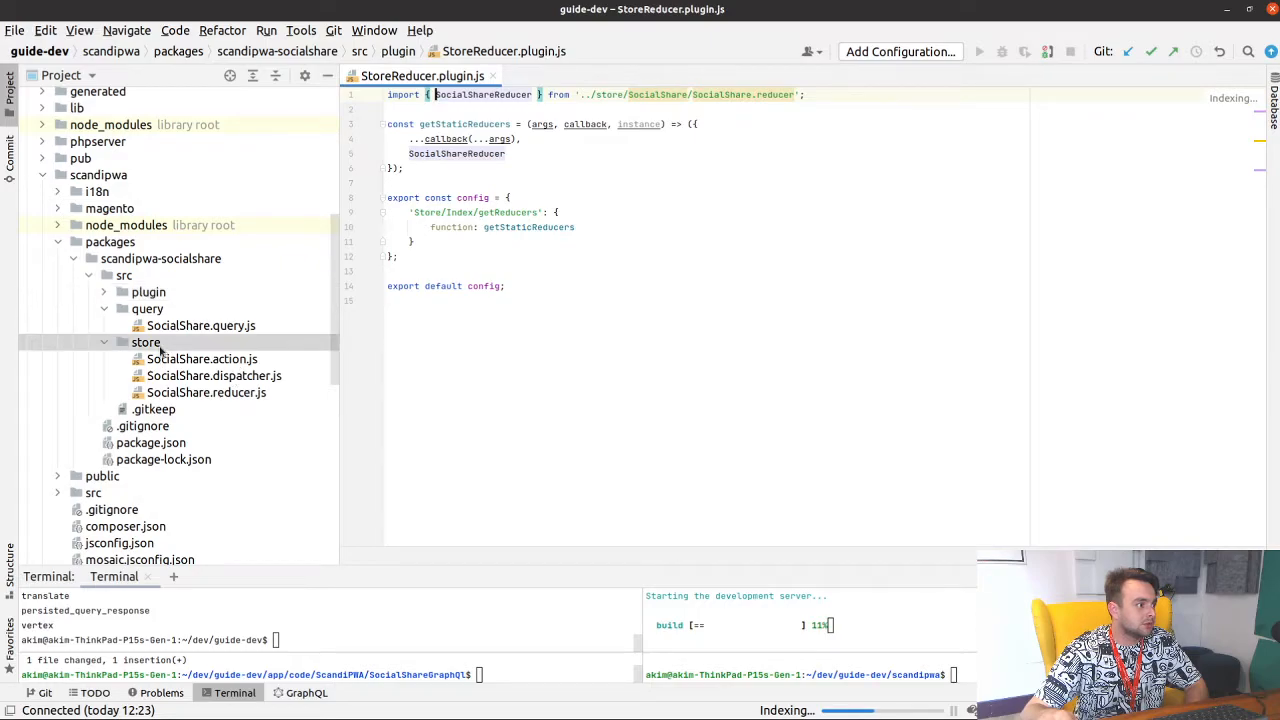
Create a SocialShare directory in store and move the action, dispatcher and reducer files into it.
right_click(146, 342)
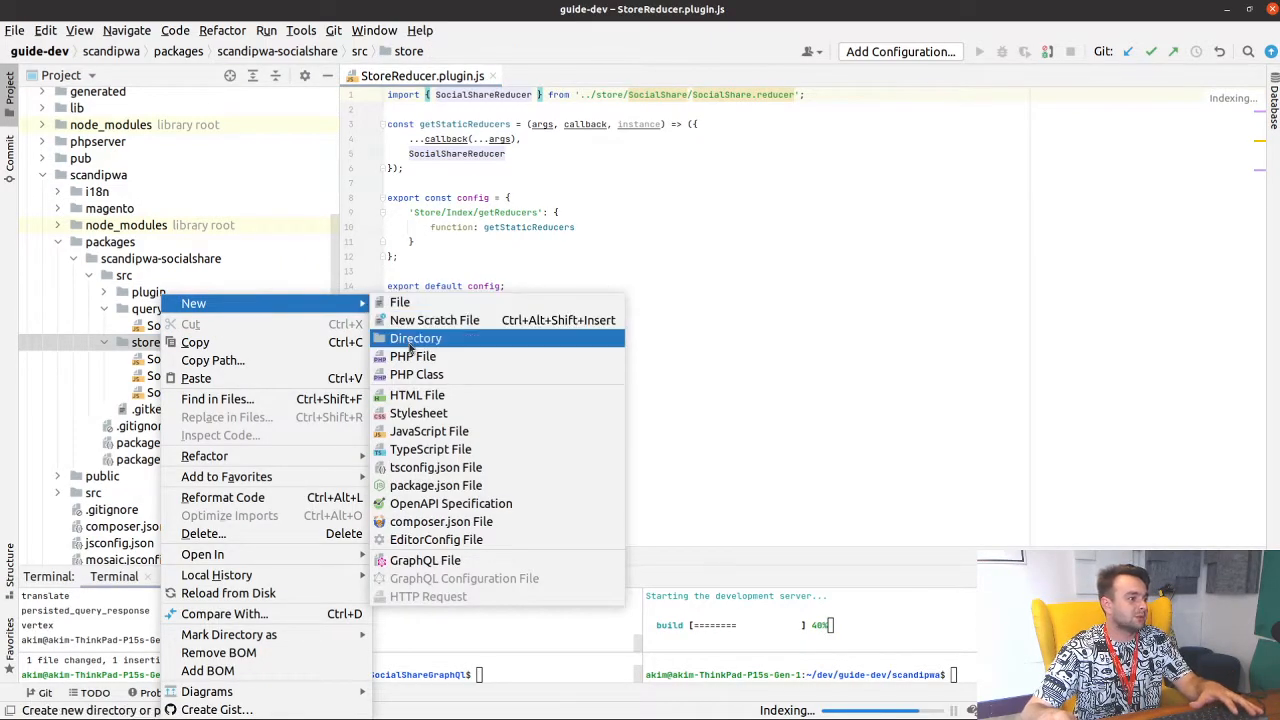
left_click(416, 336)
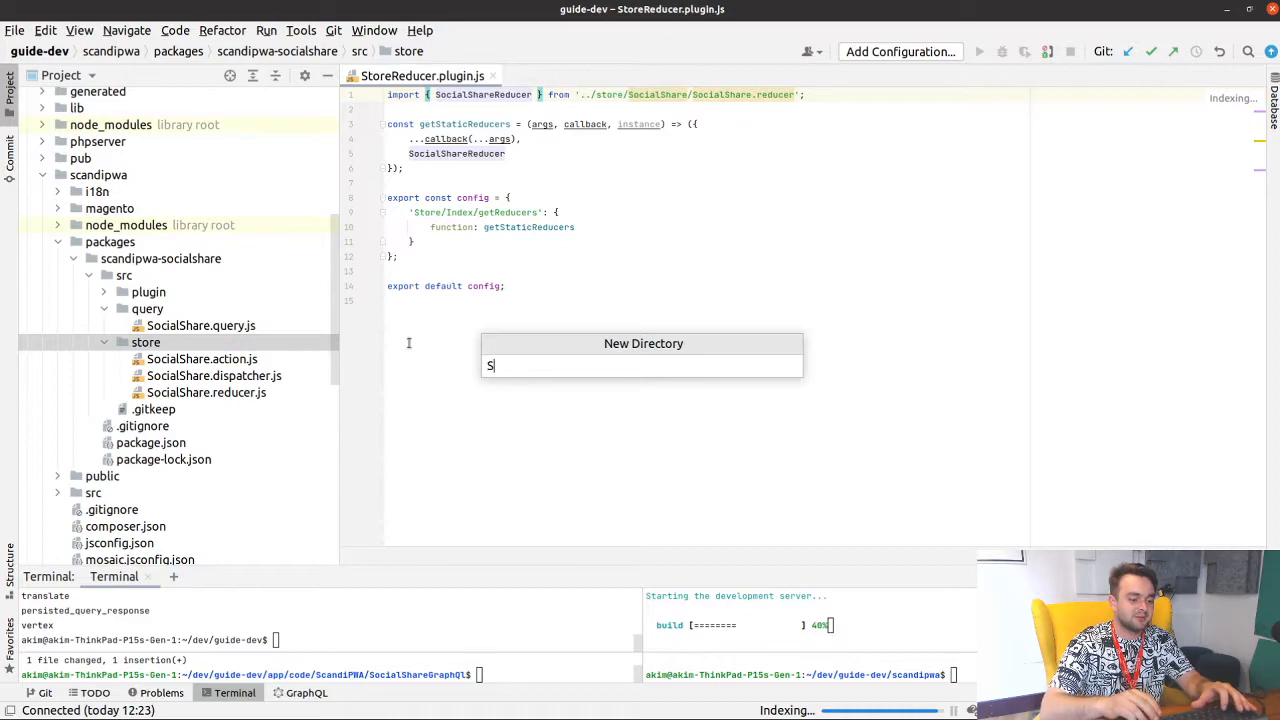
type("ocialShare")
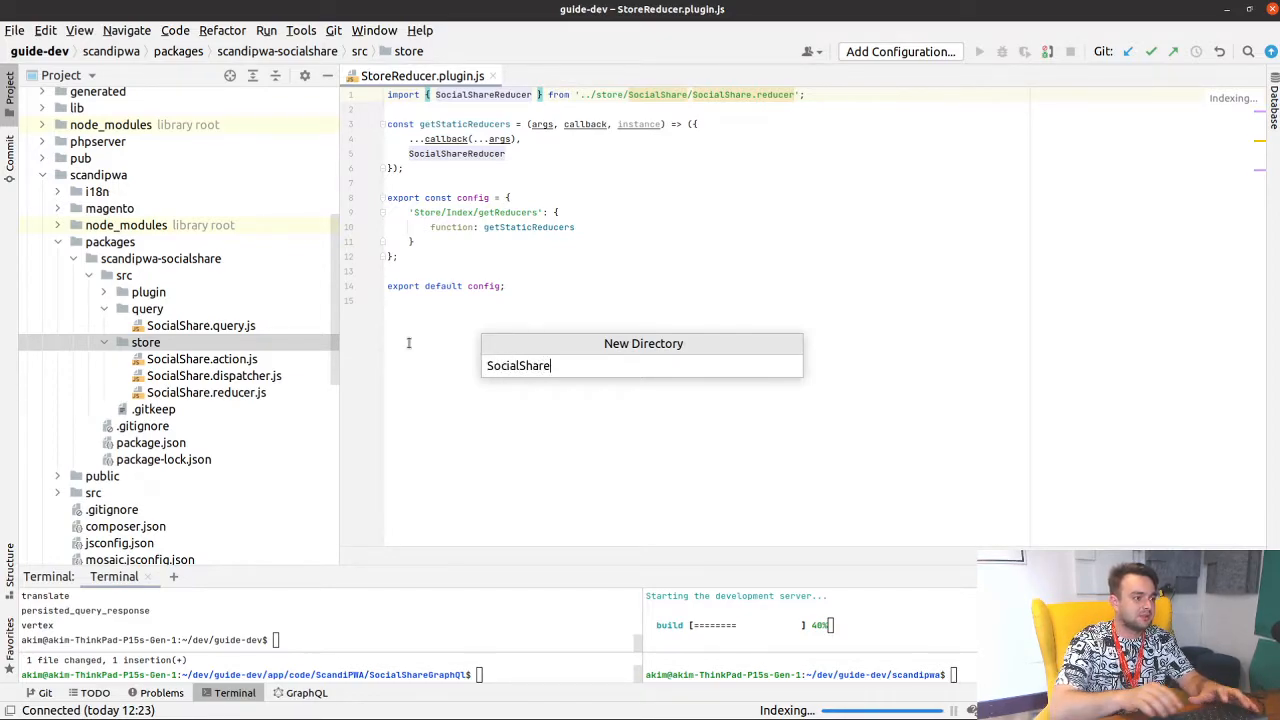
key("Return")
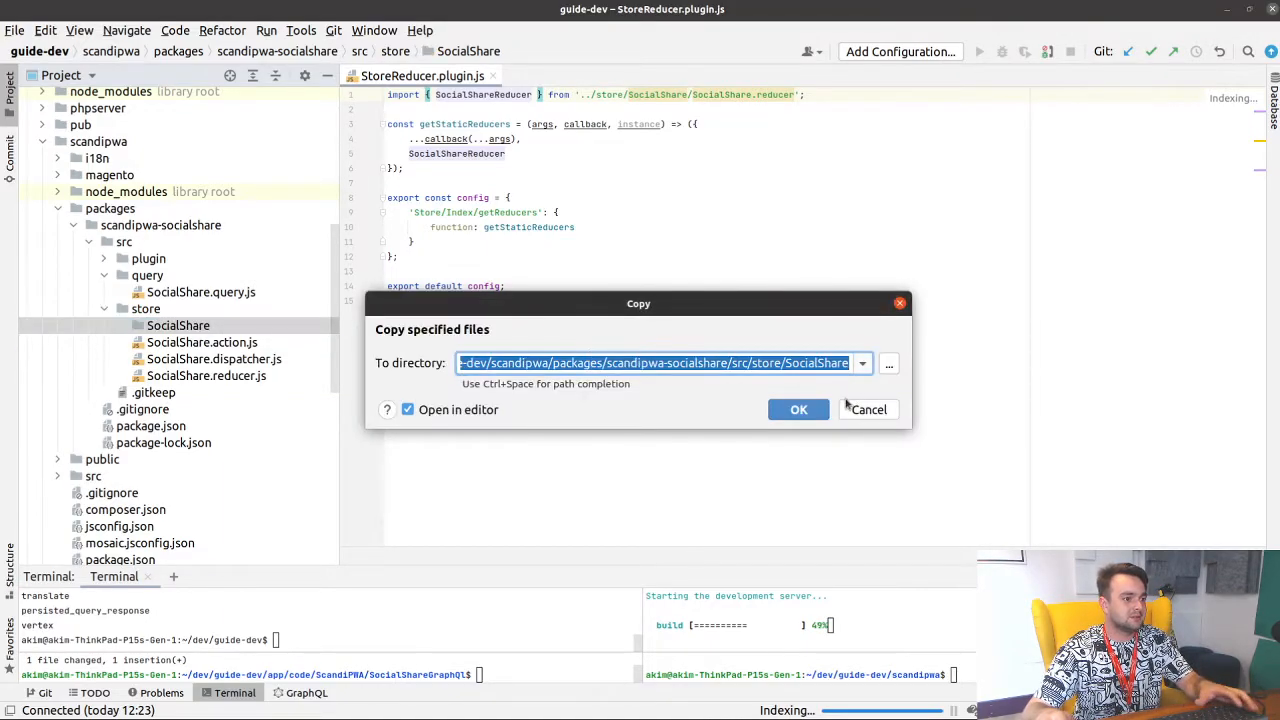
left_click(798, 408)
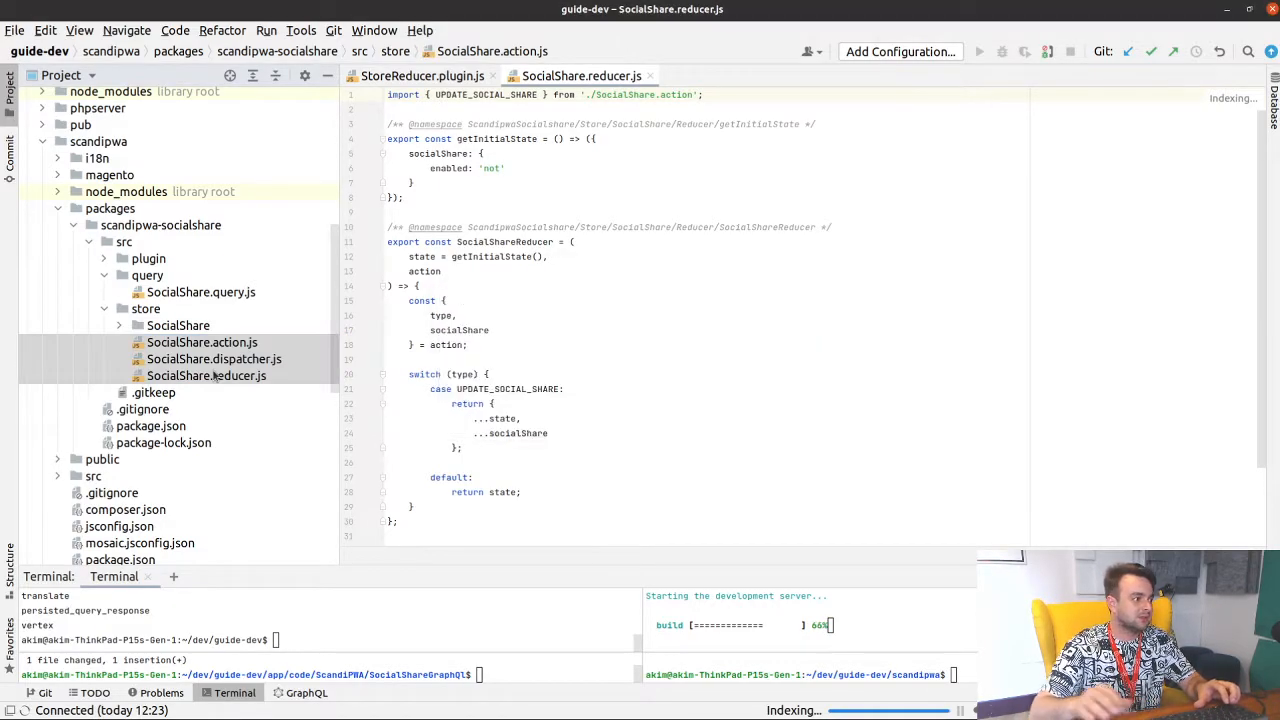
Return to StoreReducer.plugin.js and trim the reducer import path back to '../store/'.
left_click(144, 308)
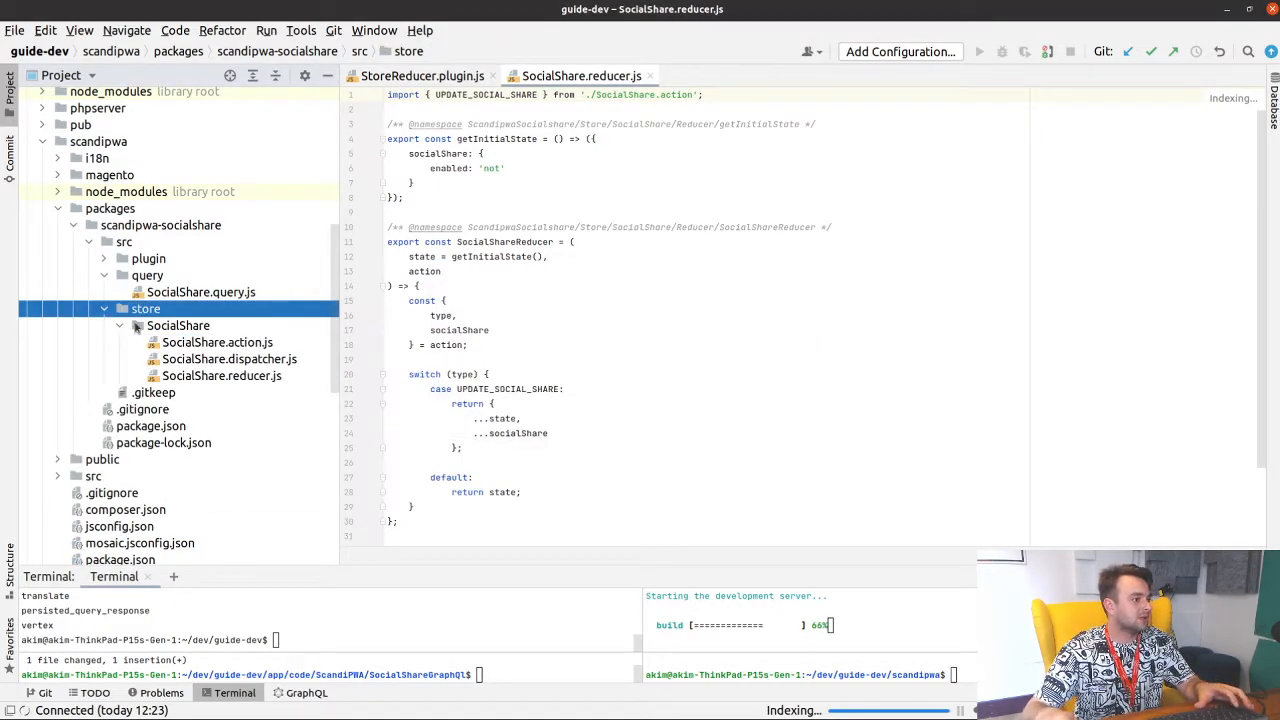
left_click(148, 276)
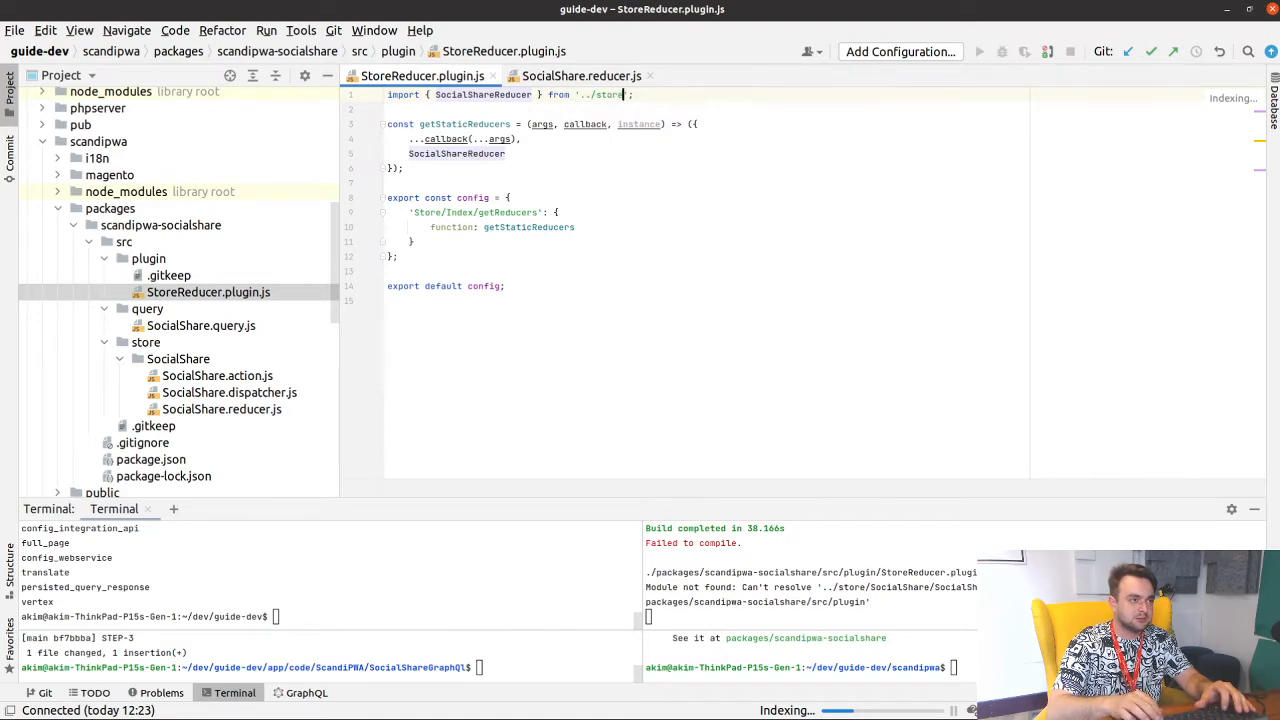
Point the import at '../store/SocialShare/SocialShare.reducer' using the completion popup.
type("/")
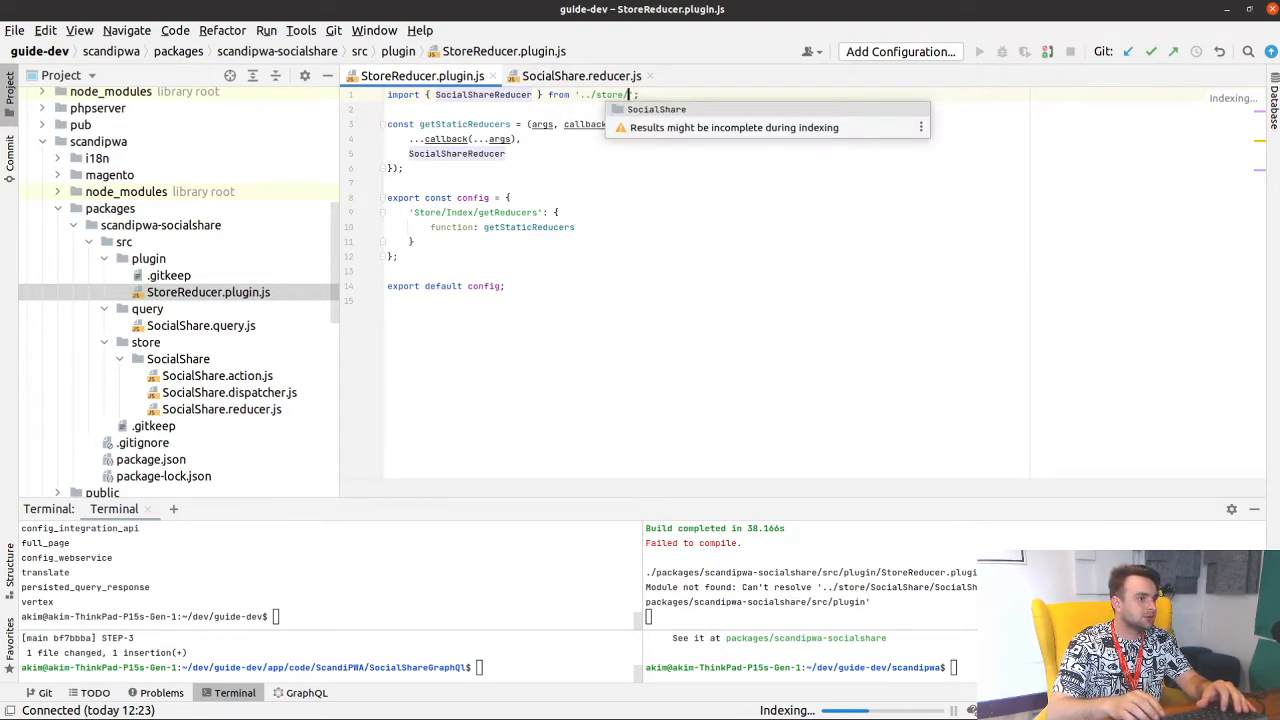
type("SocialShare/")
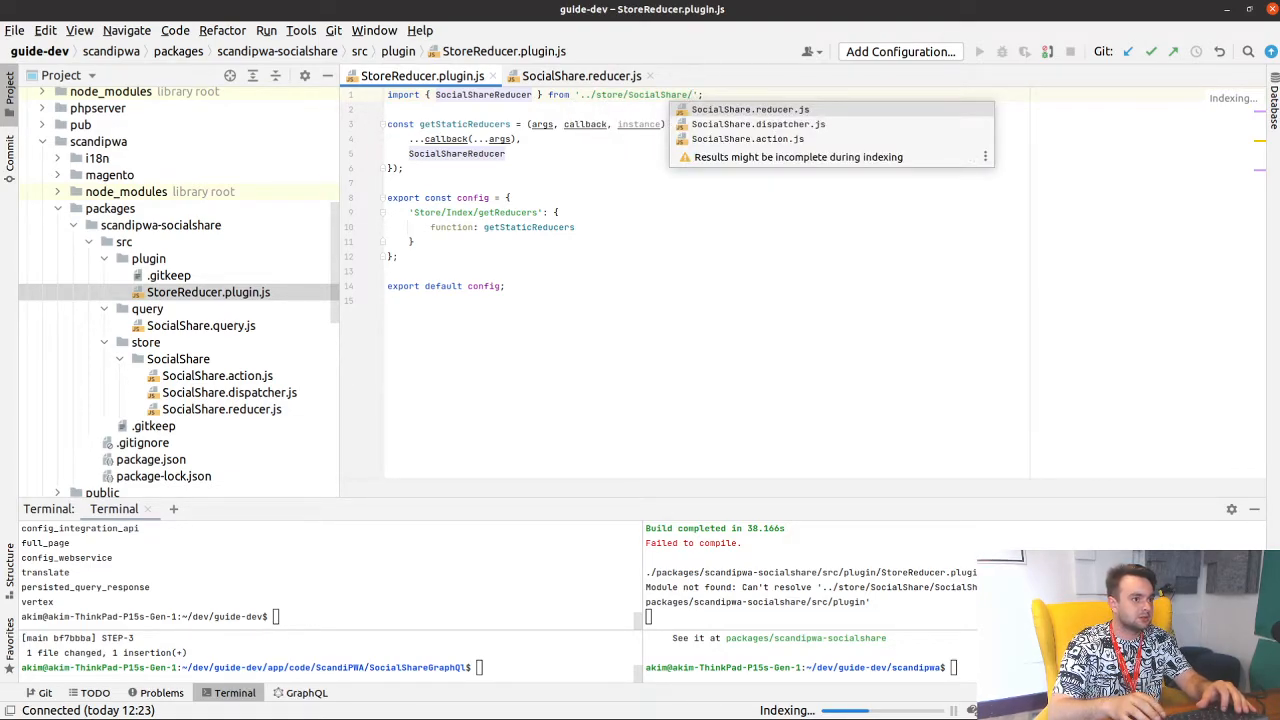
left_click(750, 108)
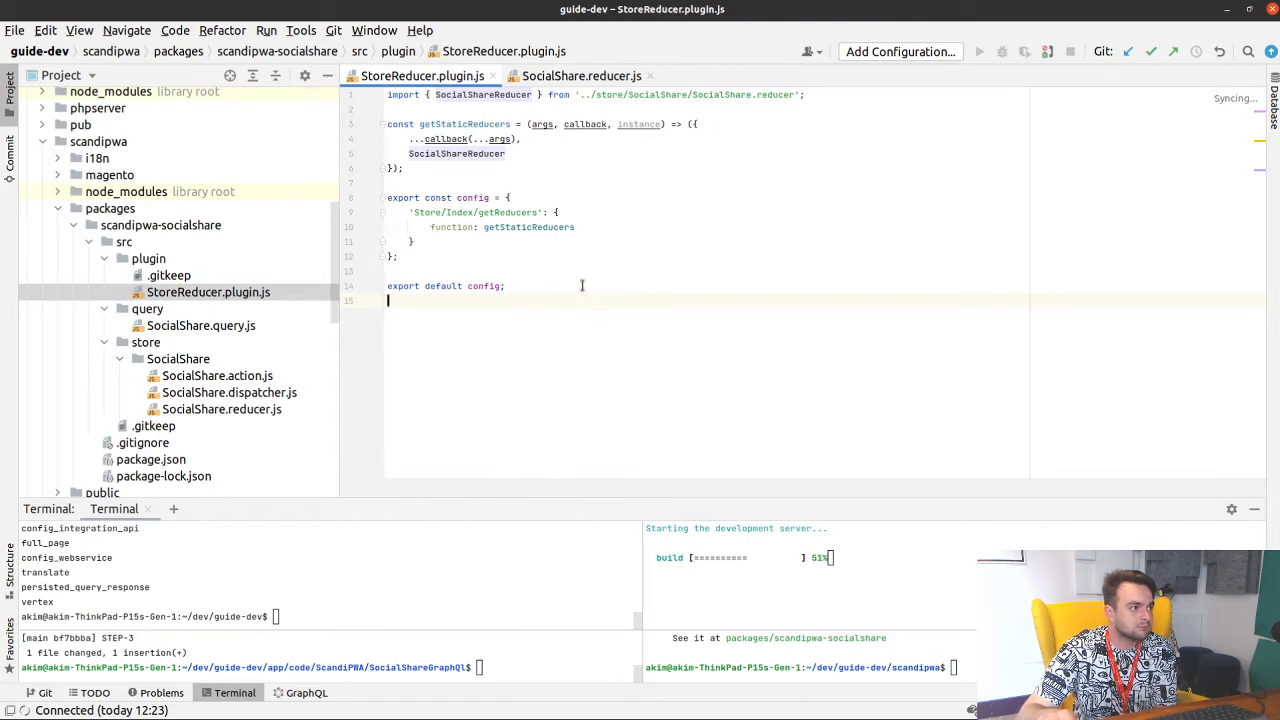
mouse_move(568, 296)
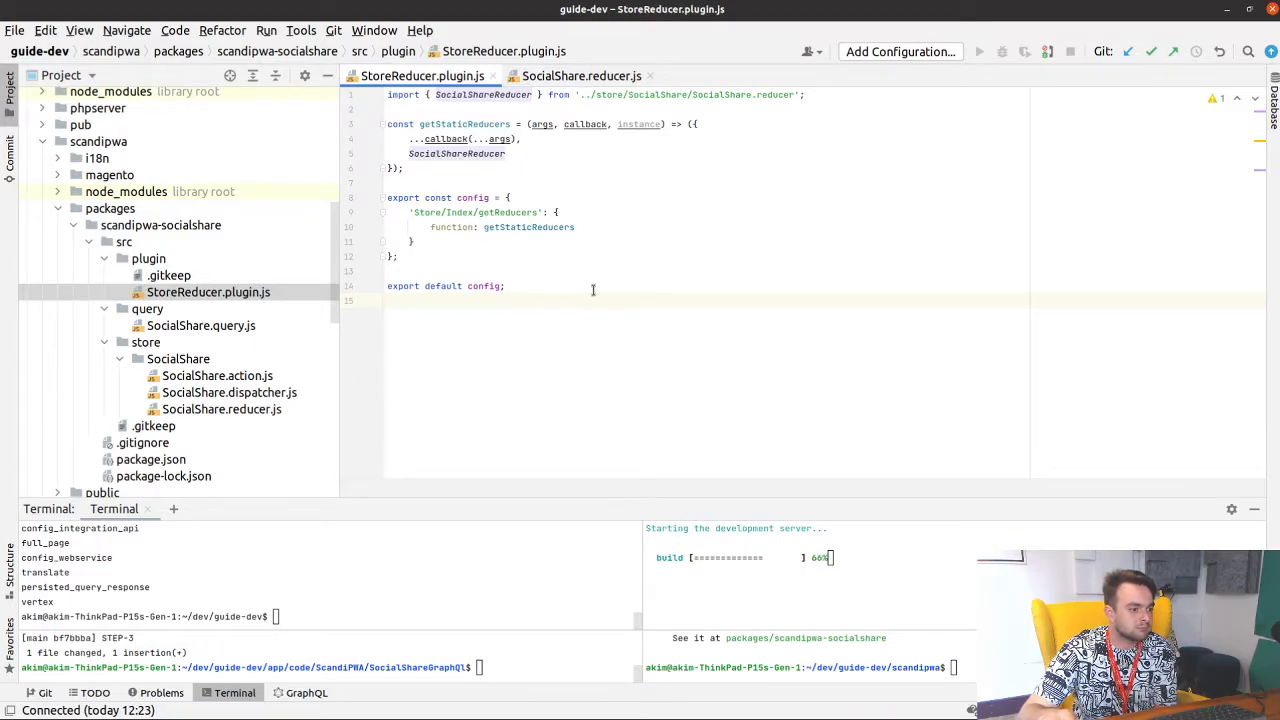
mouse_move(676, 296)
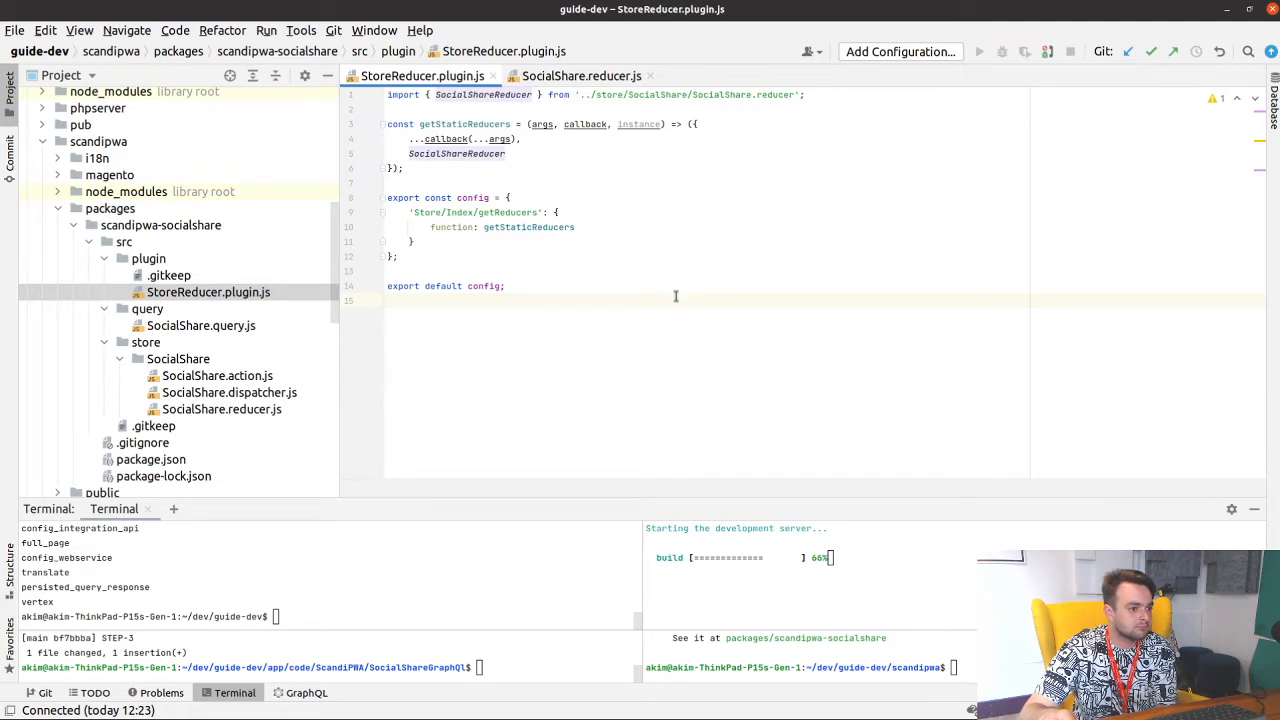
mouse_move(470, 316)
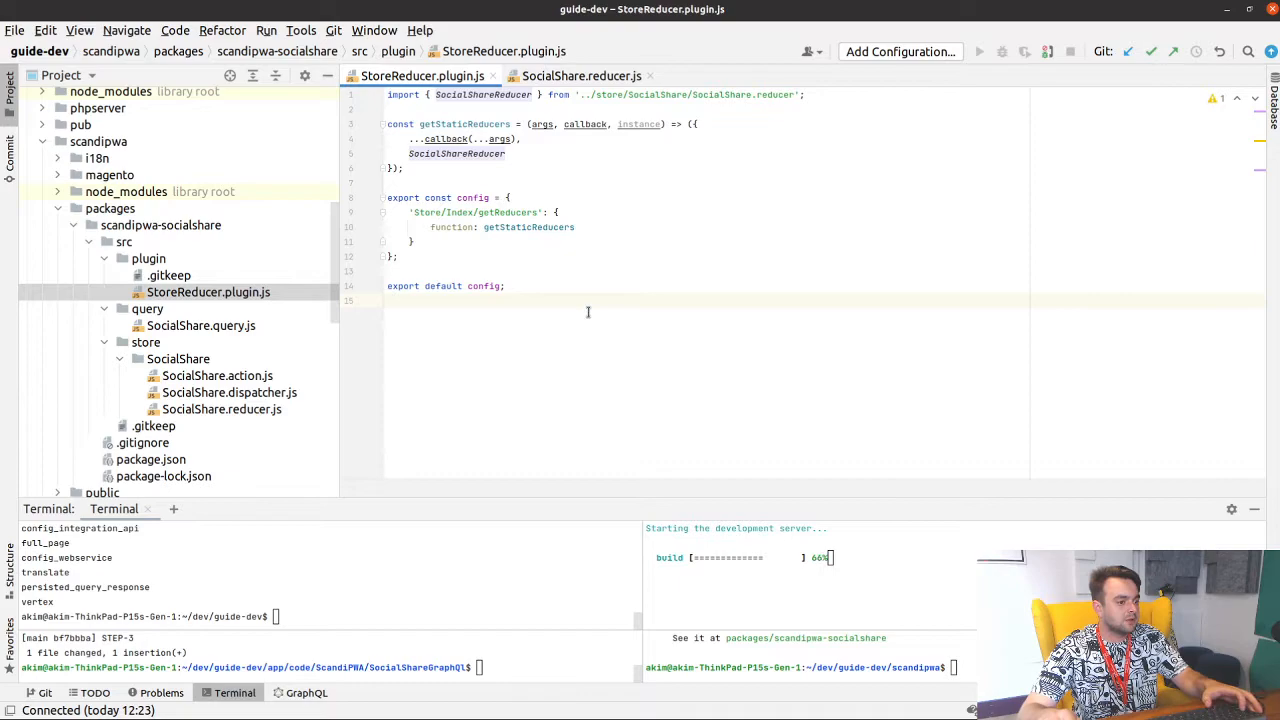
mouse_move(704, 284)
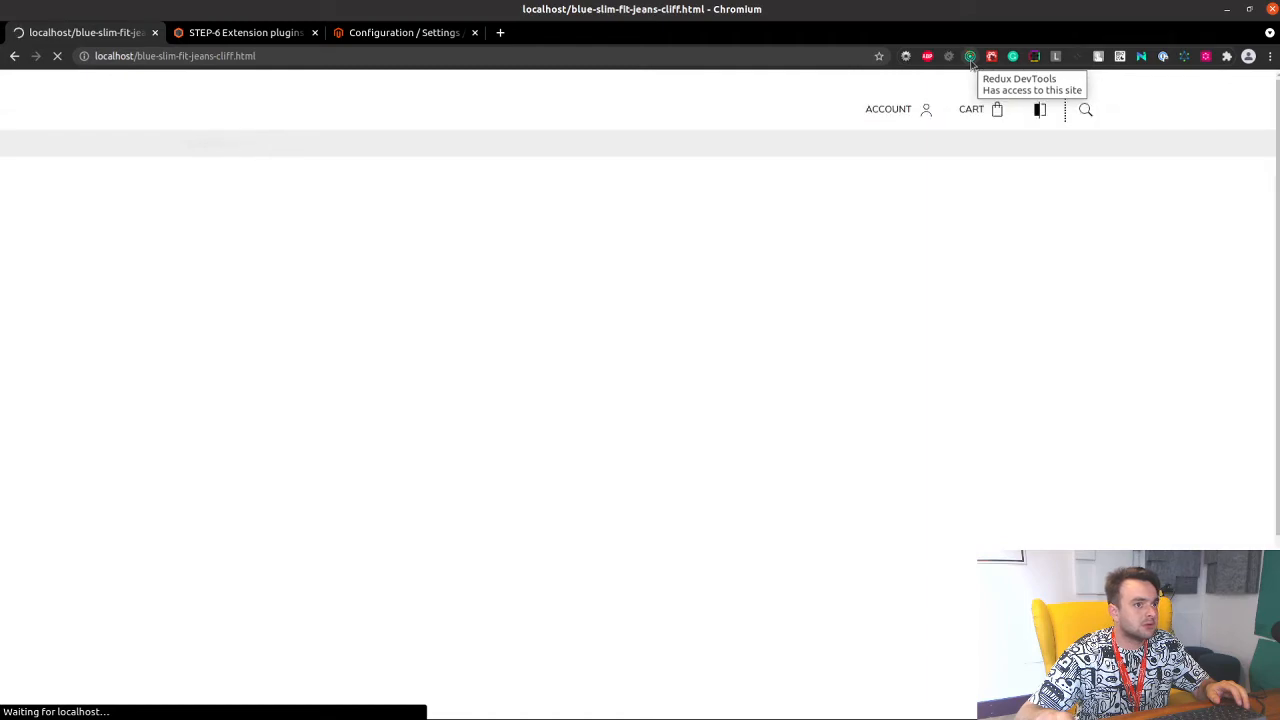
mouse_move(946, 238)
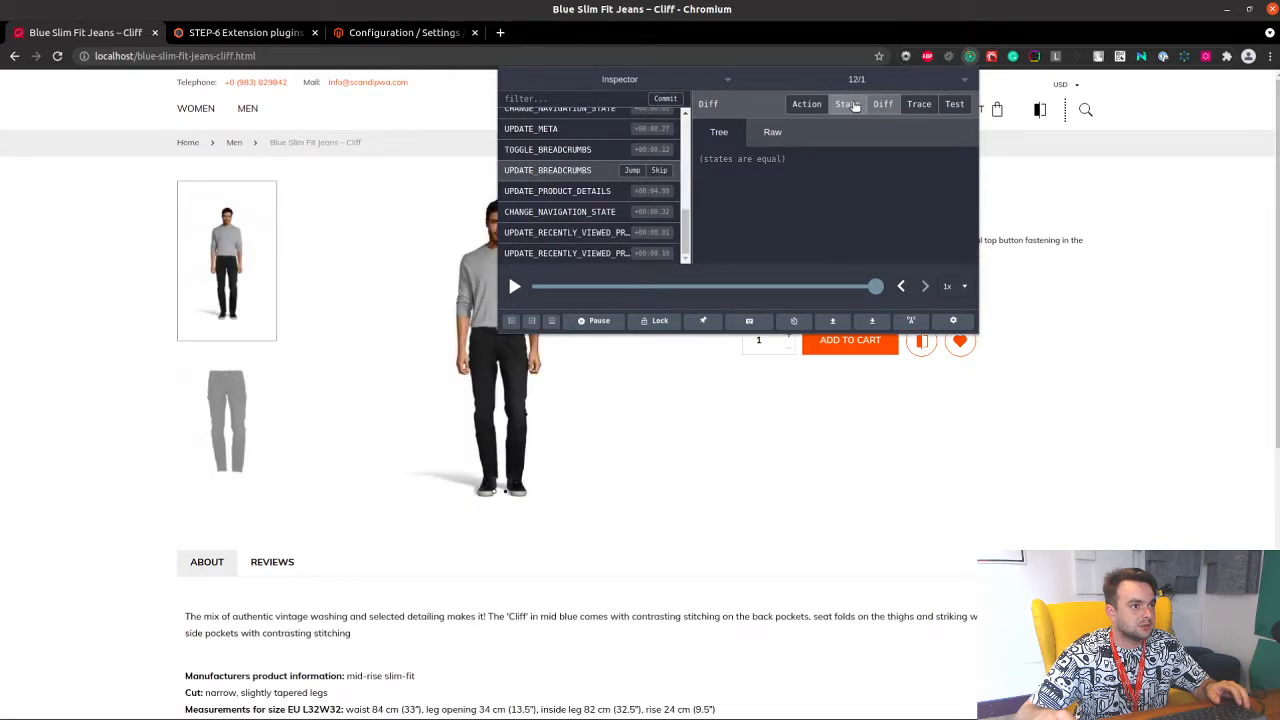
View the Redux store state on the Blue Slim Fit Jeans – Cliff product page.
left_click(848, 104)
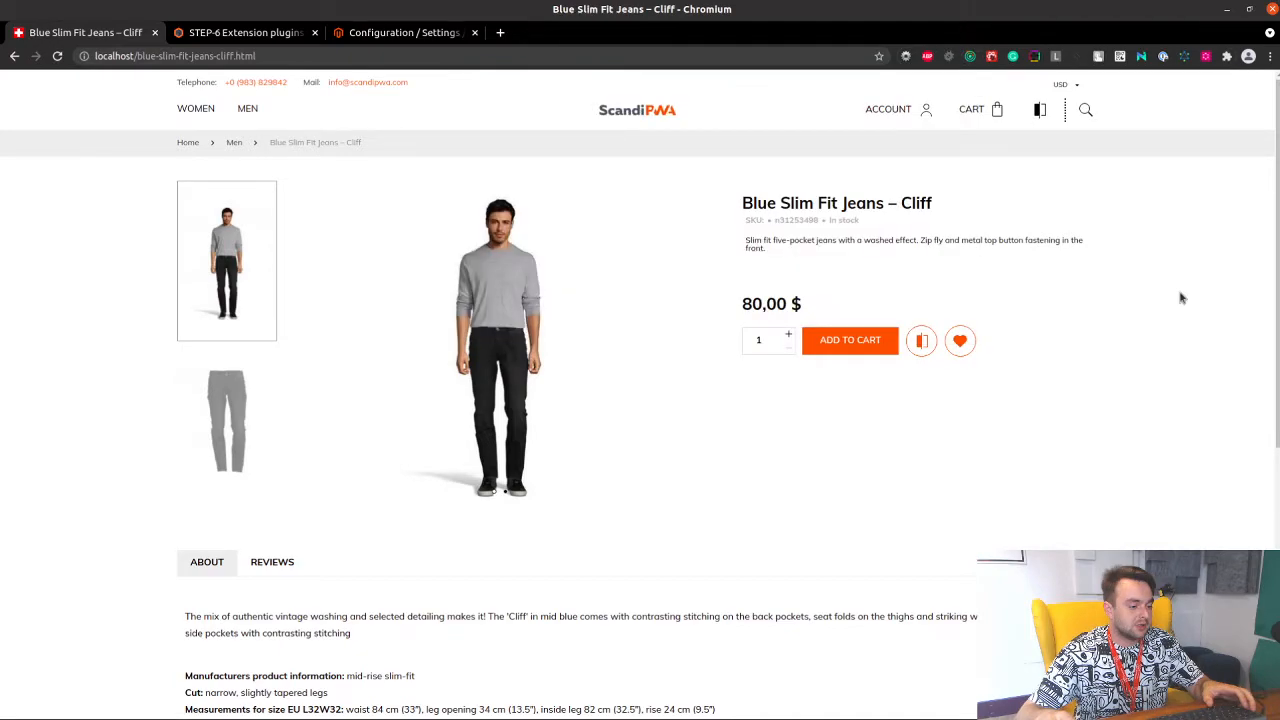
mouse_move(546, 318)
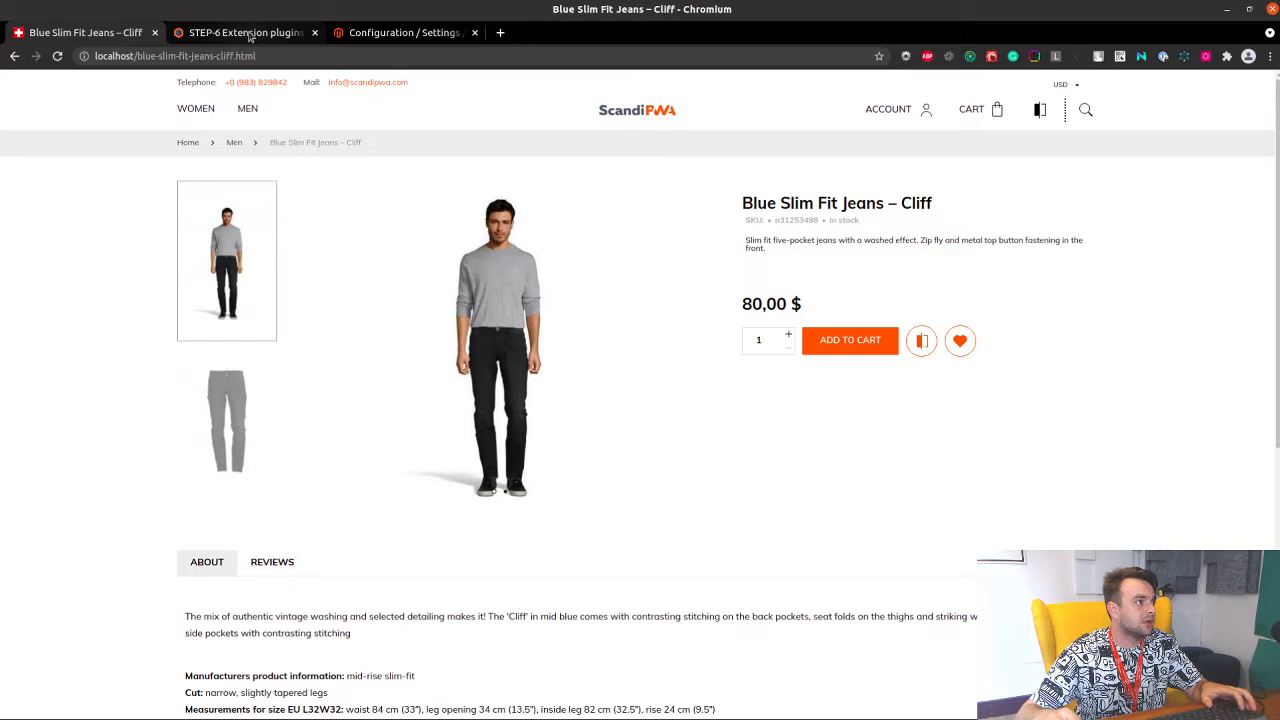
Compare the initializeApplication and mapDispatchToProps snippets, highlighting the mapDispatchToProps code.
left_click(244, 32)
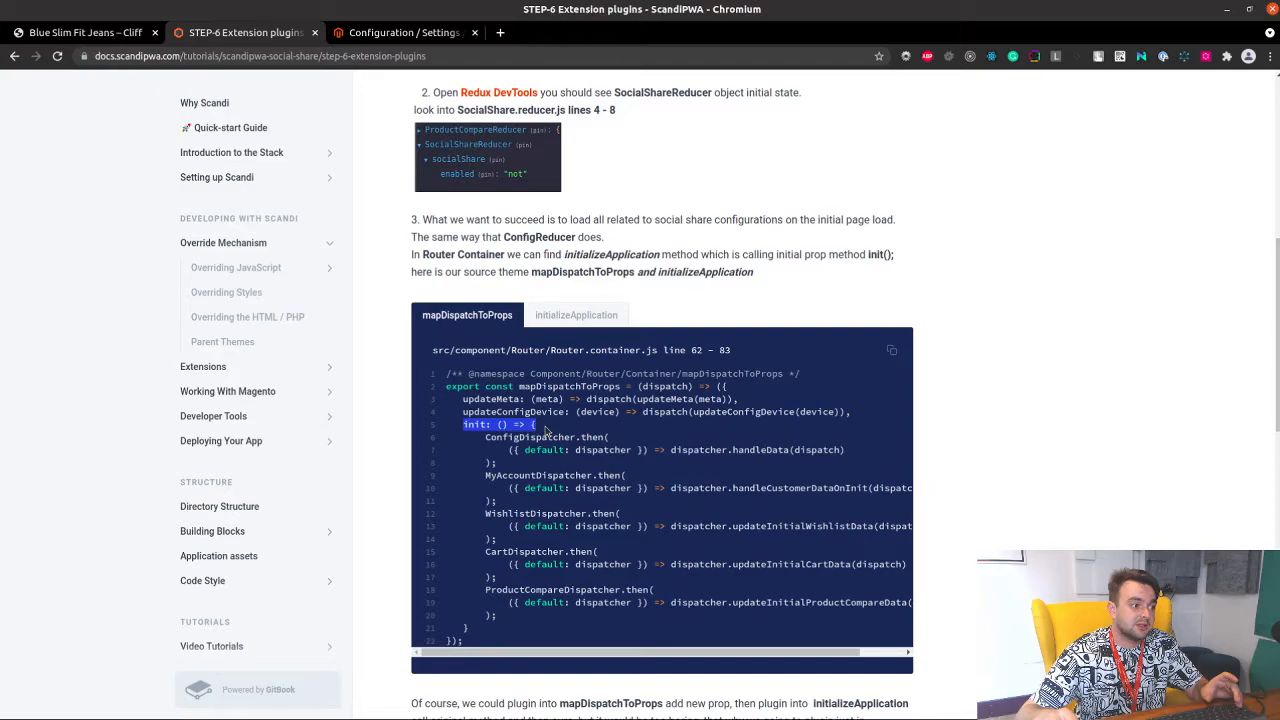
left_click(576, 316)
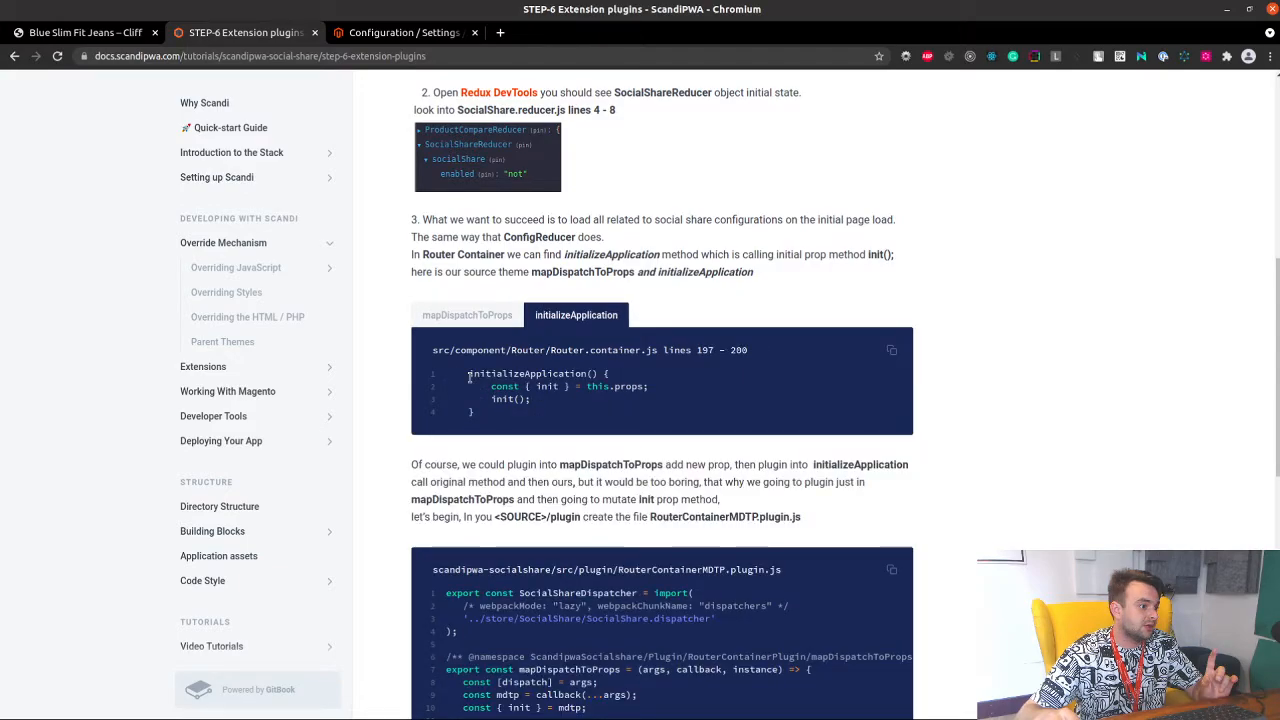
left_click(468, 316)
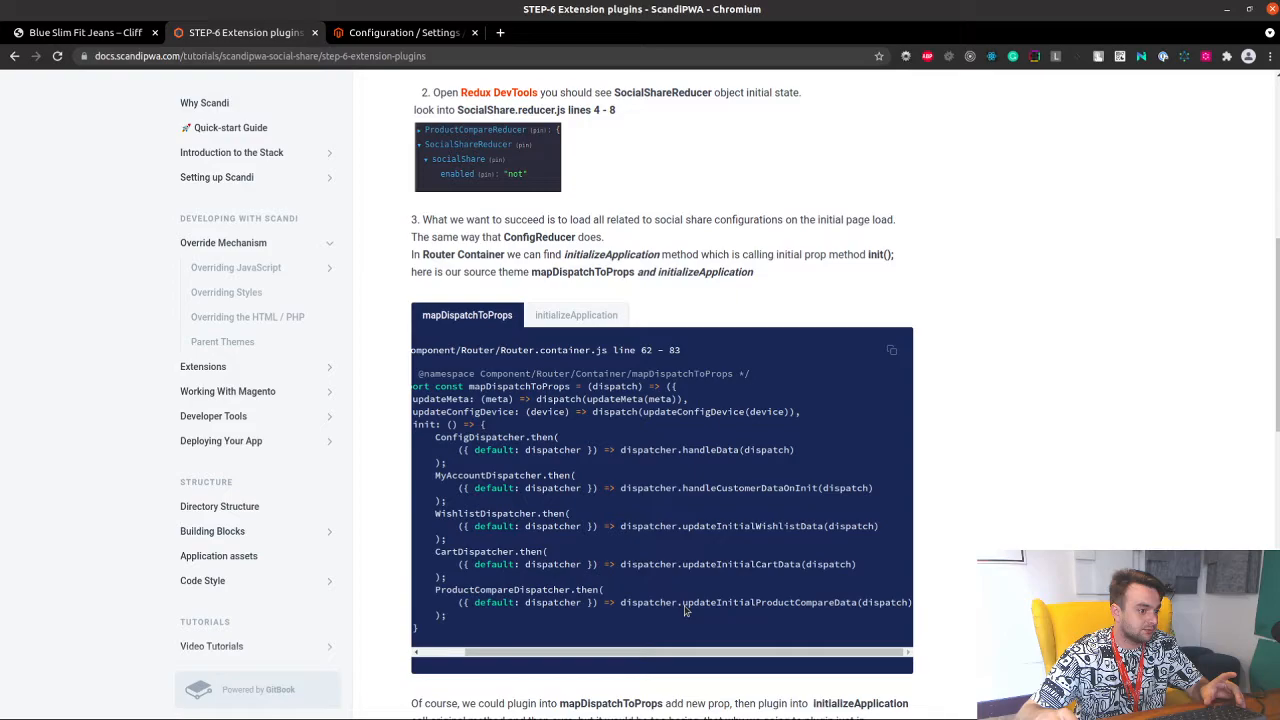
double_click(494, 436)
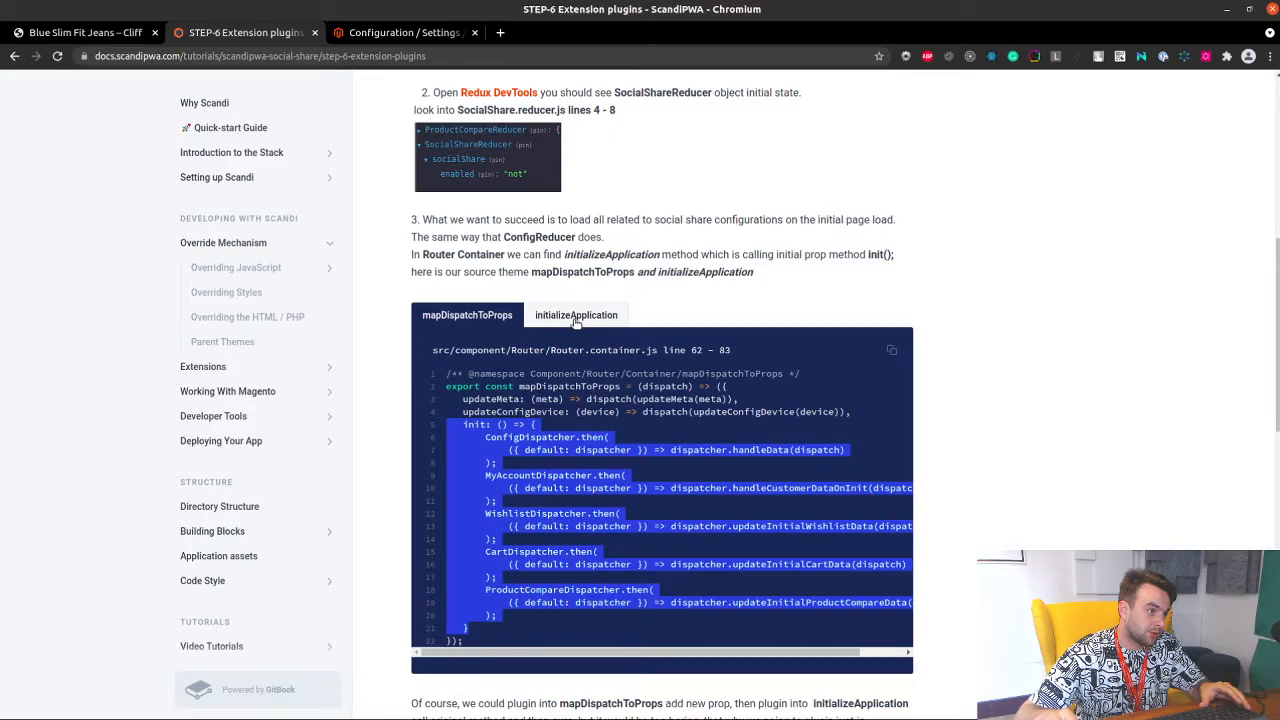
Highlight the init call in initializeApplication, then return to mapDispatchToProps.
left_click(576, 316)
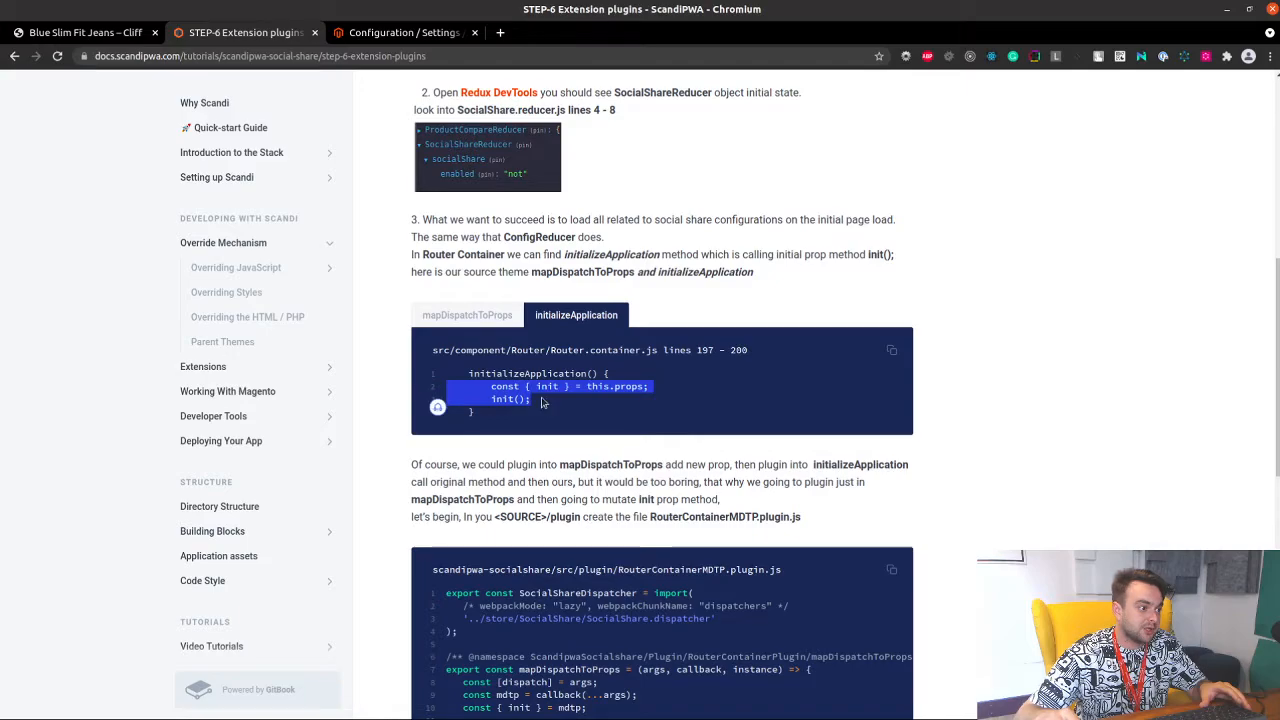
left_click(448, 386)
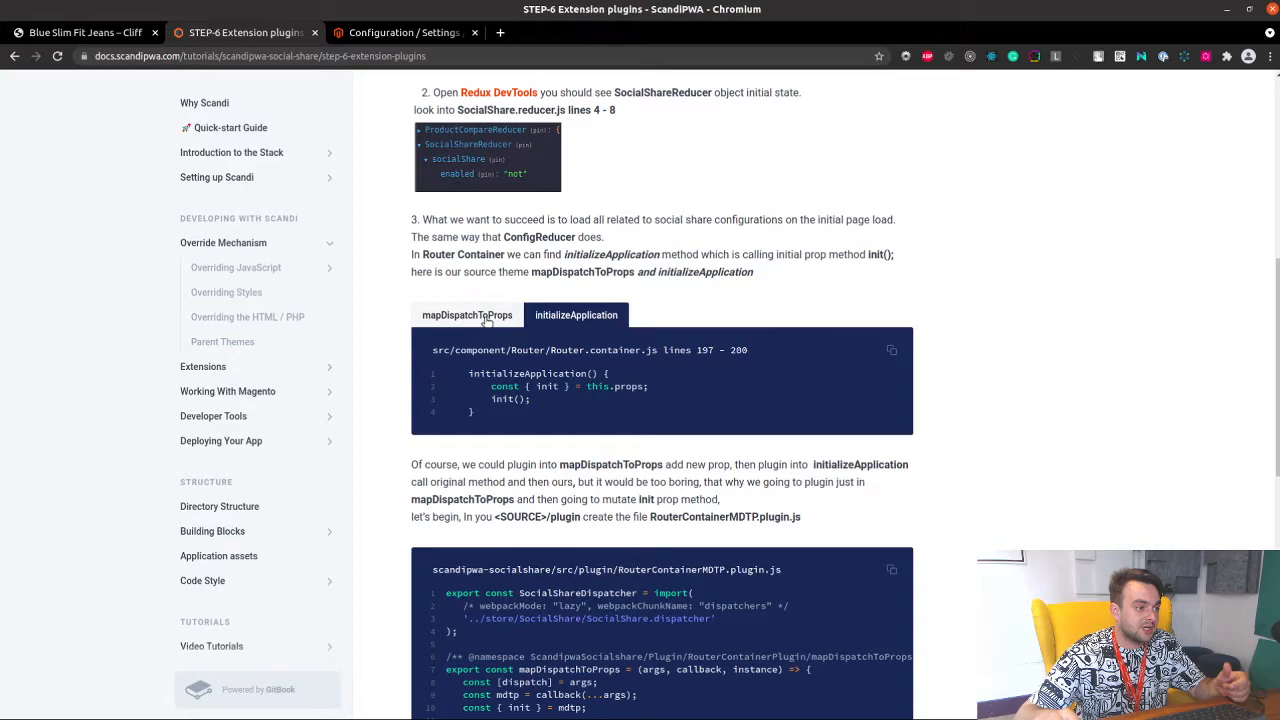
left_click(468, 316)
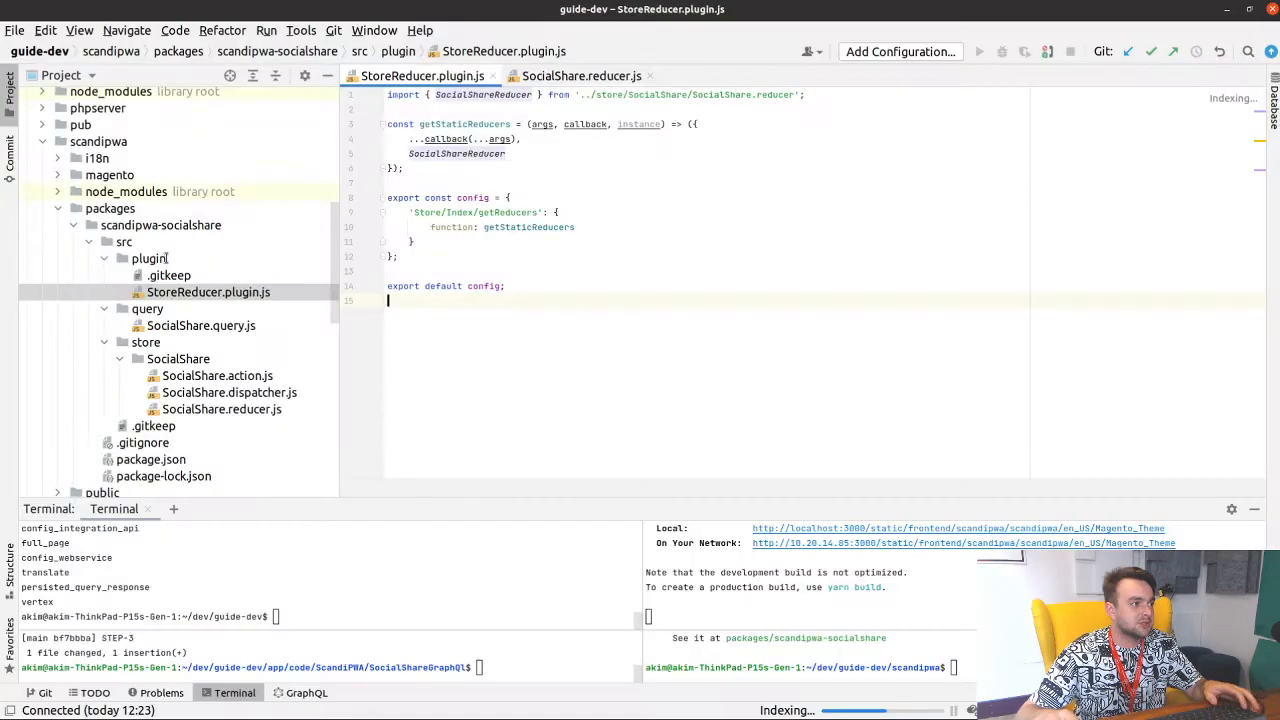
Add a new RouterContainerMDTP.plugin.js file inside the social-share src/plugin folder.
left_click(148, 258)
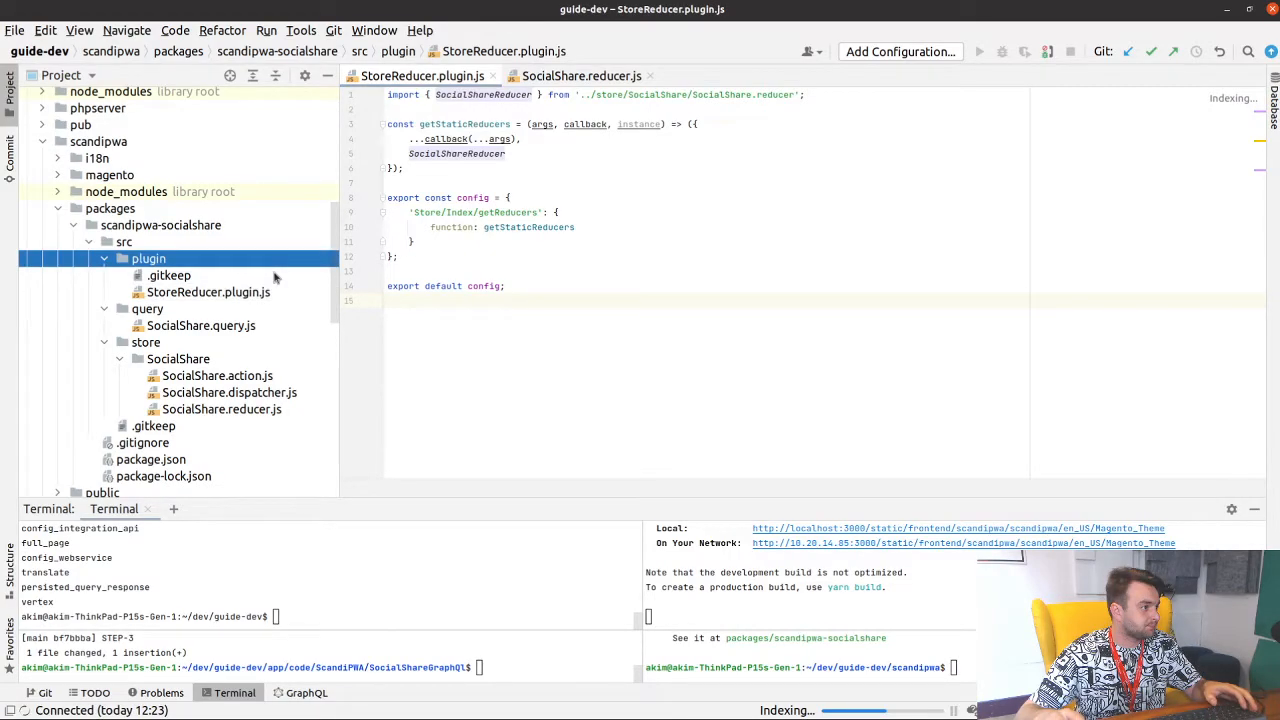
right_click(148, 258)
type("RouterContainerMDTP.plugin.js")
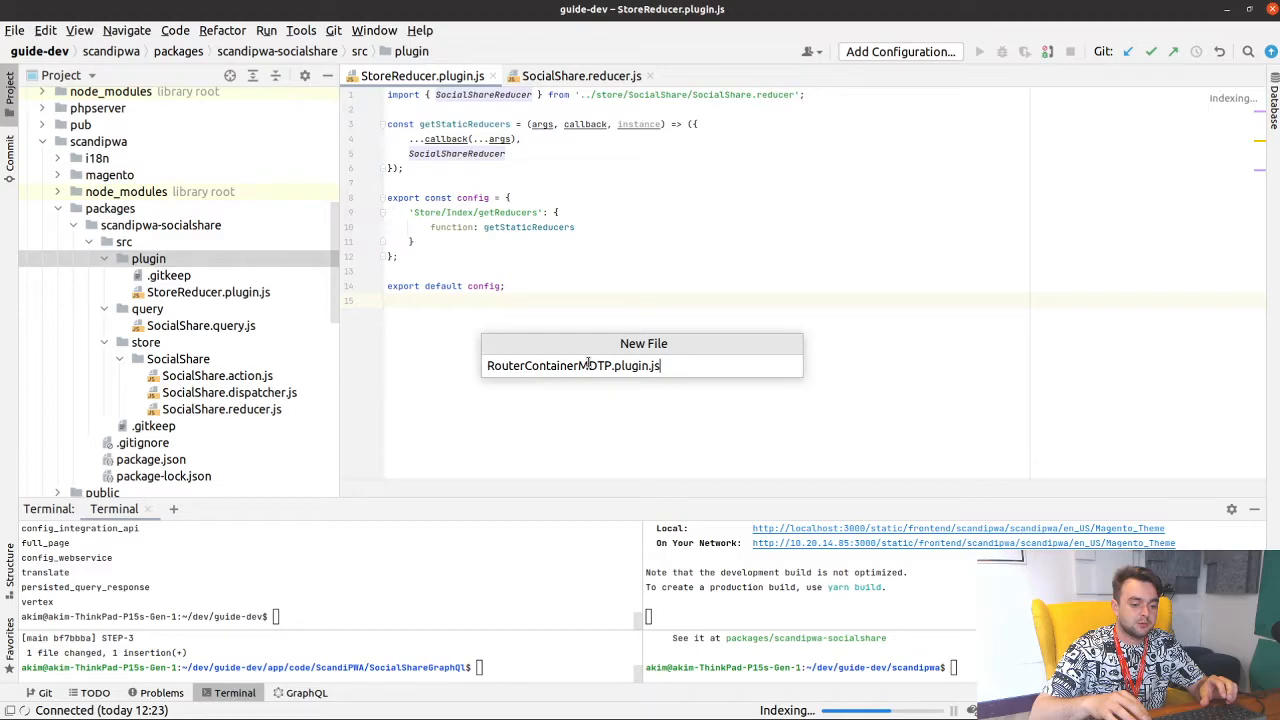
key("Return")
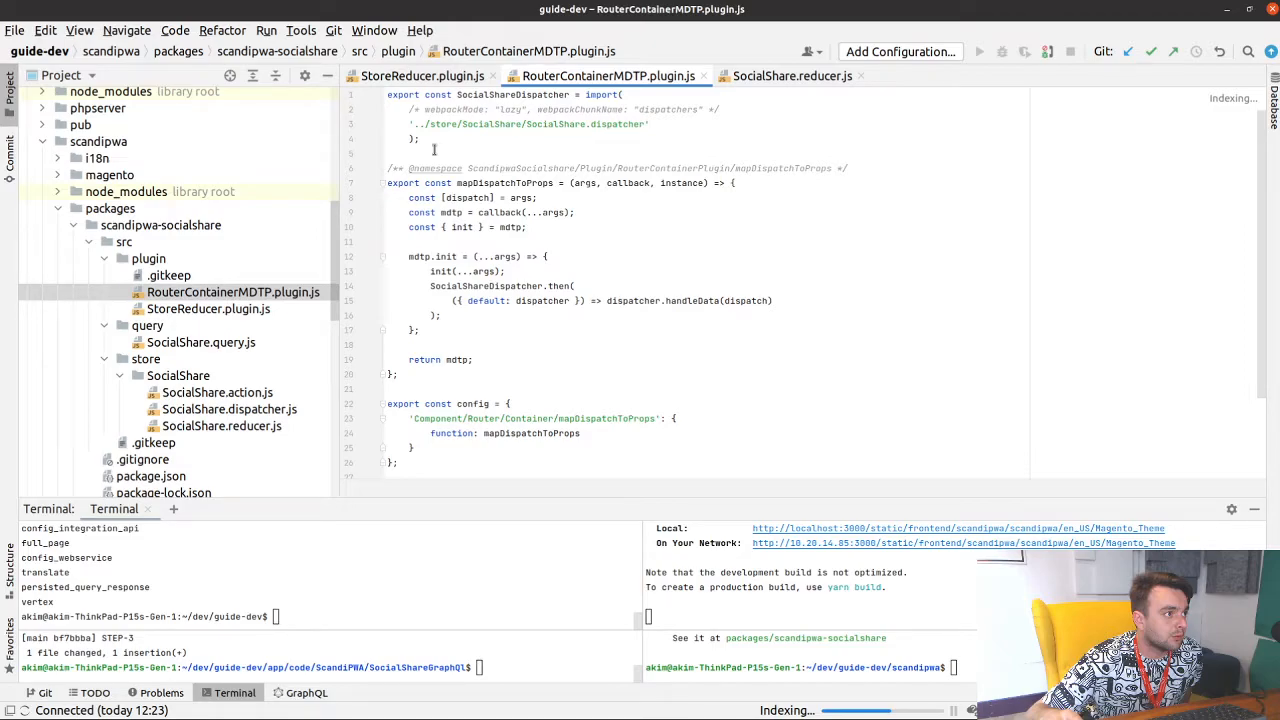
Paste the mdtp.init override that also calls SocialShareDispatcher.handleData, reviewing the original init call.
left_click(490, 198)
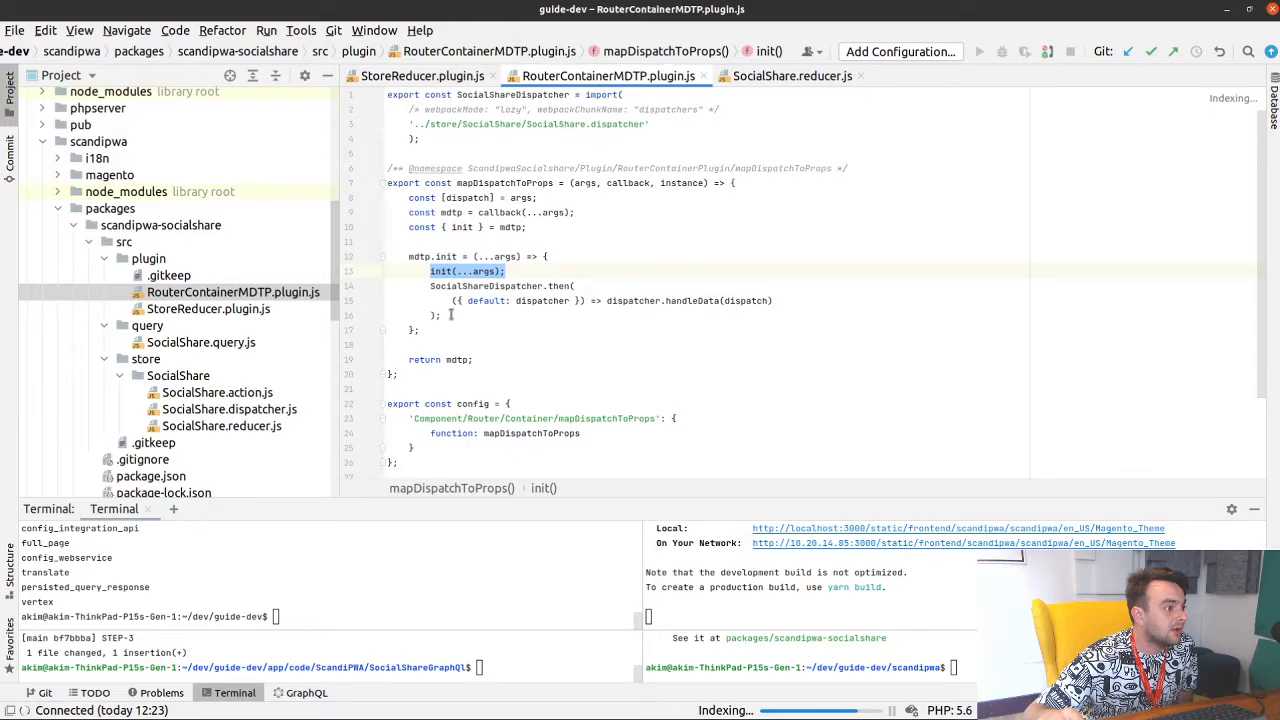
left_click(690, 300)
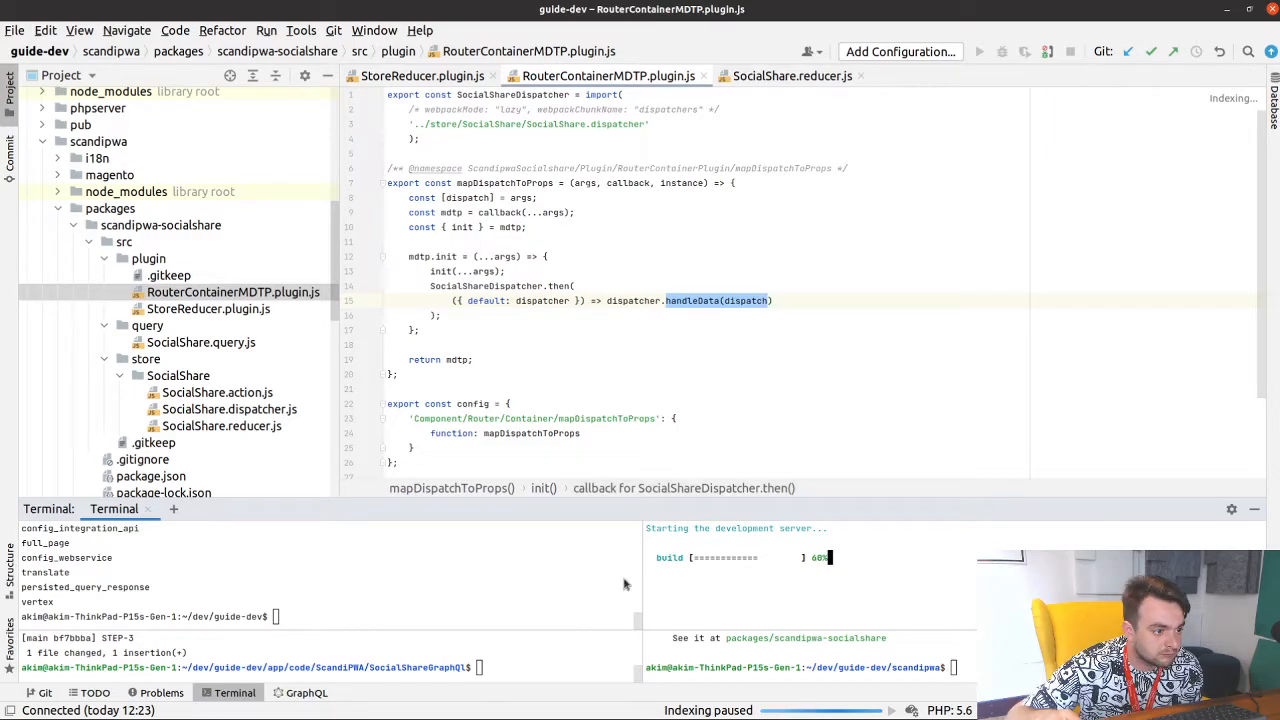
mouse_move(688, 584)
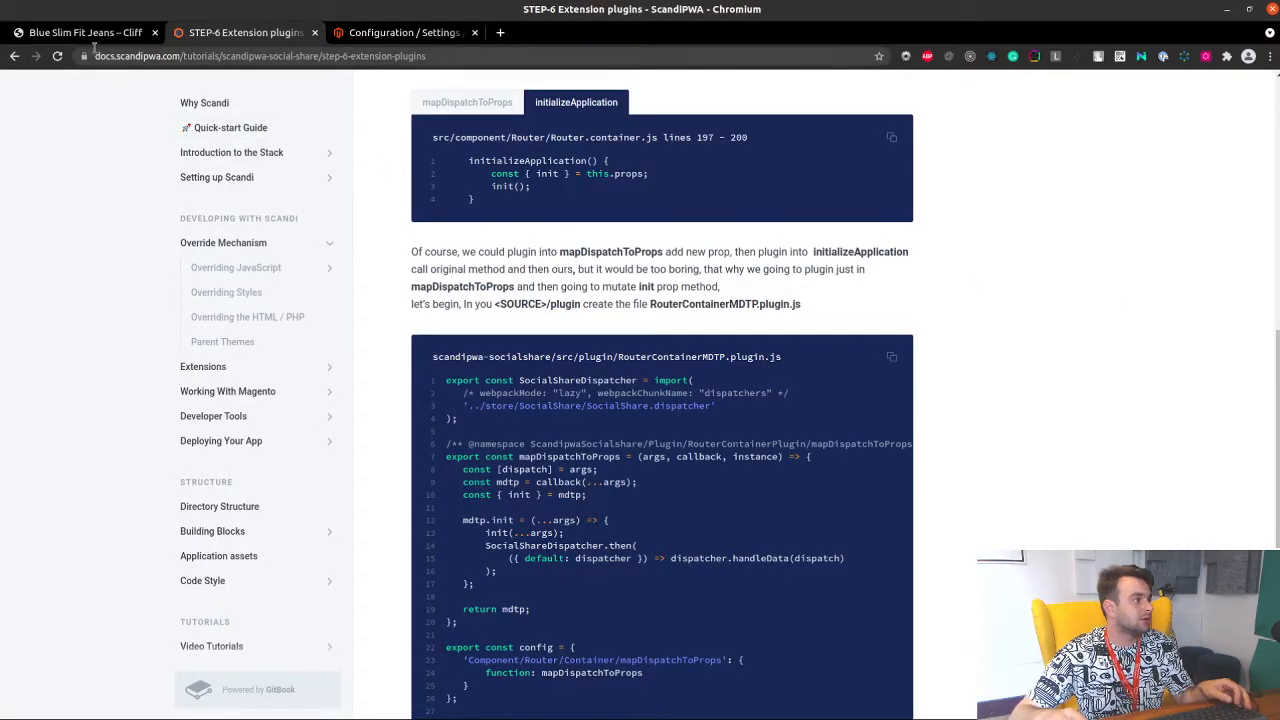
Bring the Blue Slim Fit Jeans – Cliff storefront product page back into view.
left_click(84, 32)
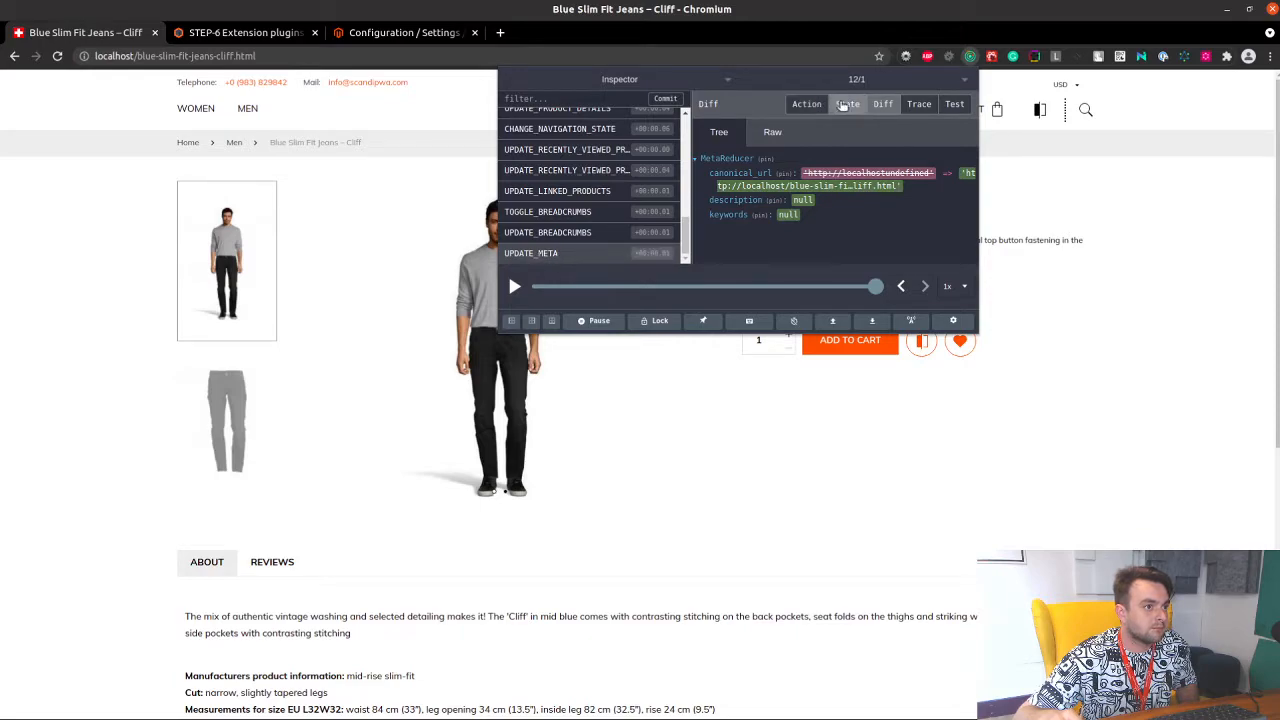
Inspect the State tree and expand SocialShareReducer to reveal socialShare enabled: "works".
left_click(848, 104)
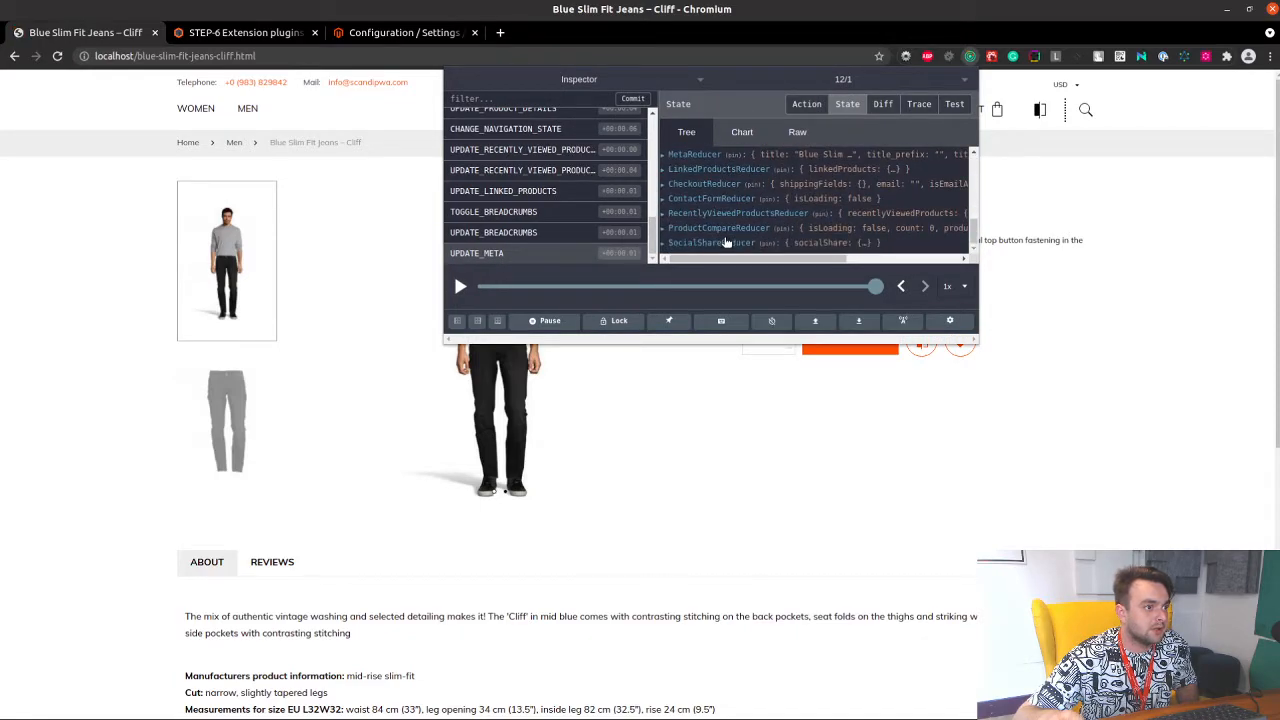
left_click(672, 228)
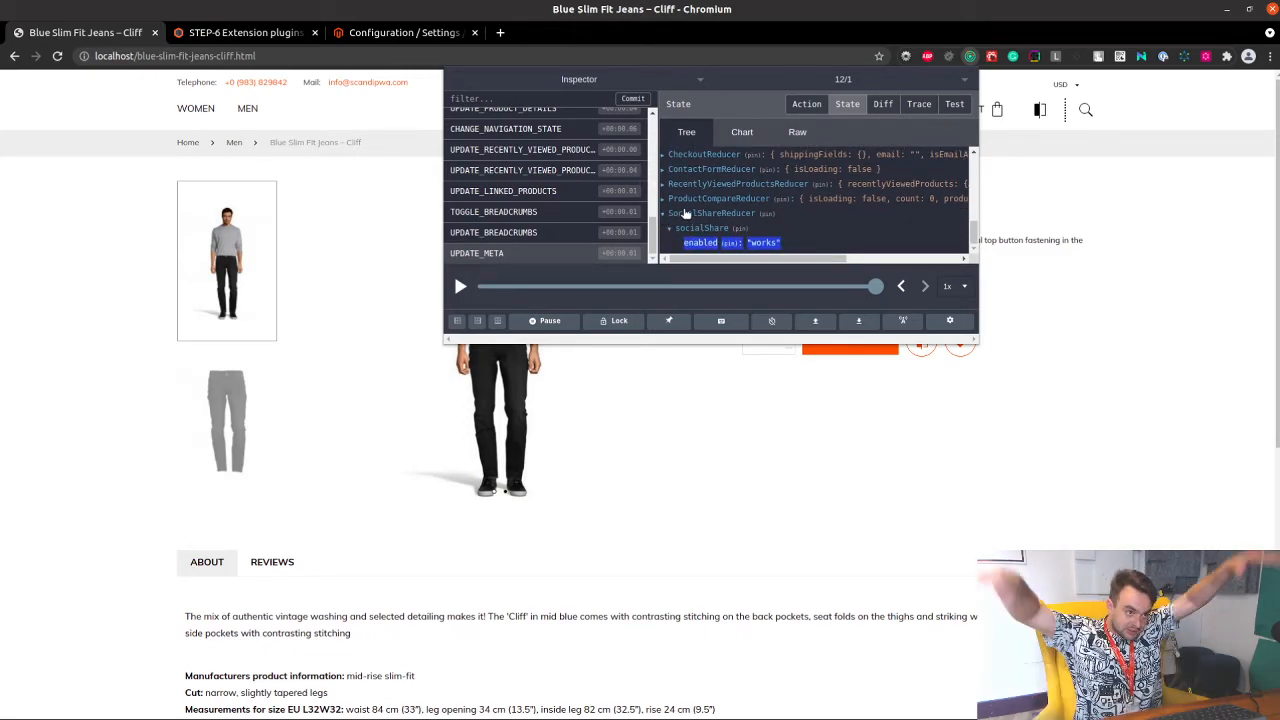
mouse_move(1068, 452)
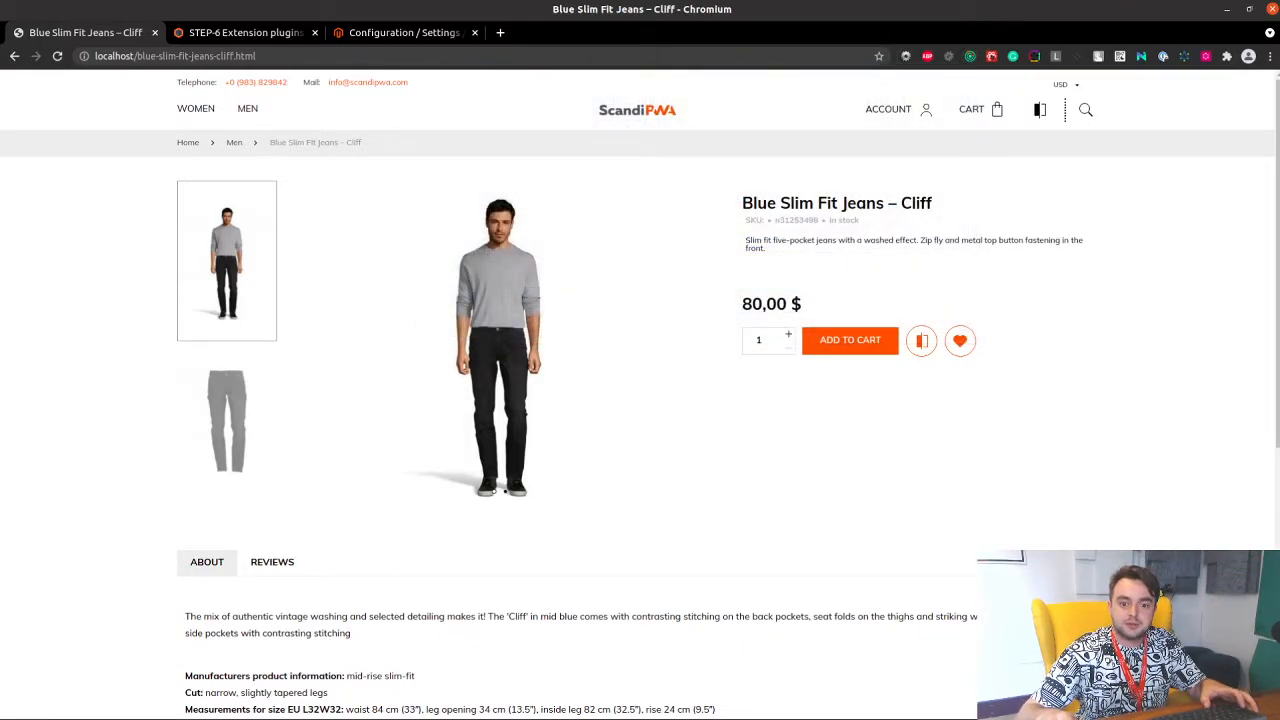
Return to the STEP-6 docs and scroll to step 4's Redux DevTools check and Congrats note.
left_click(244, 32)
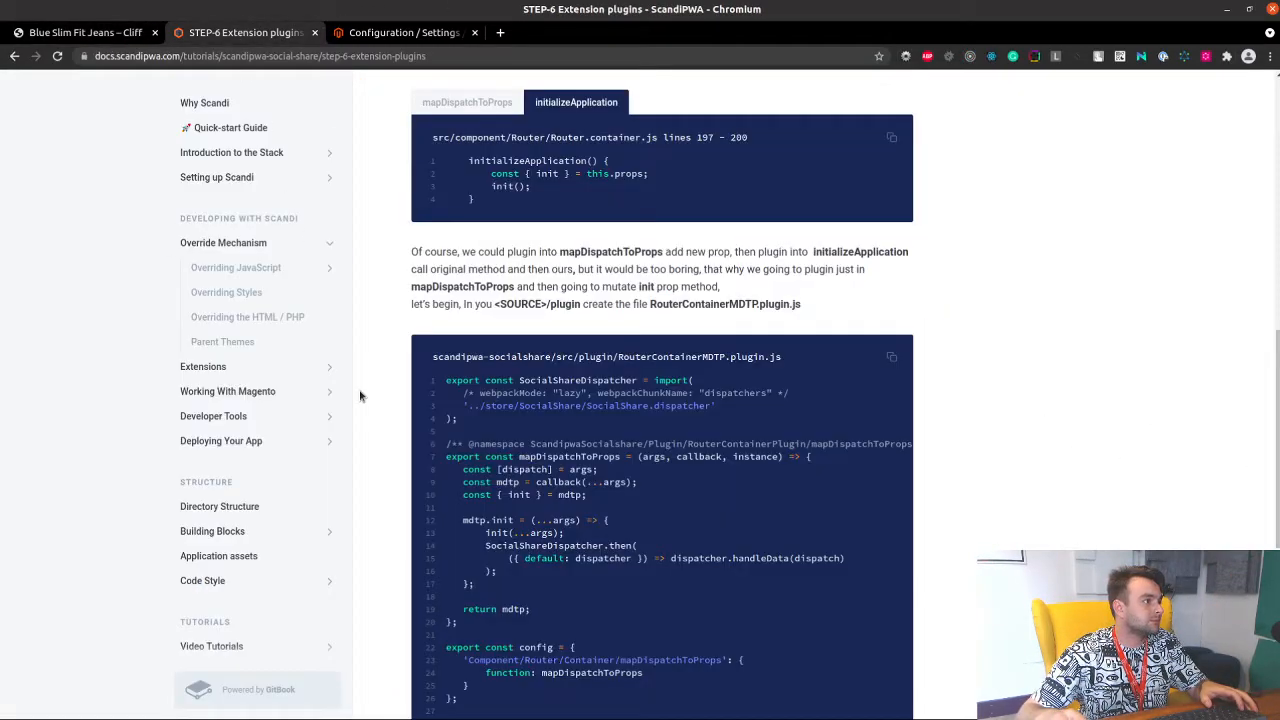
scroll("down", 3)
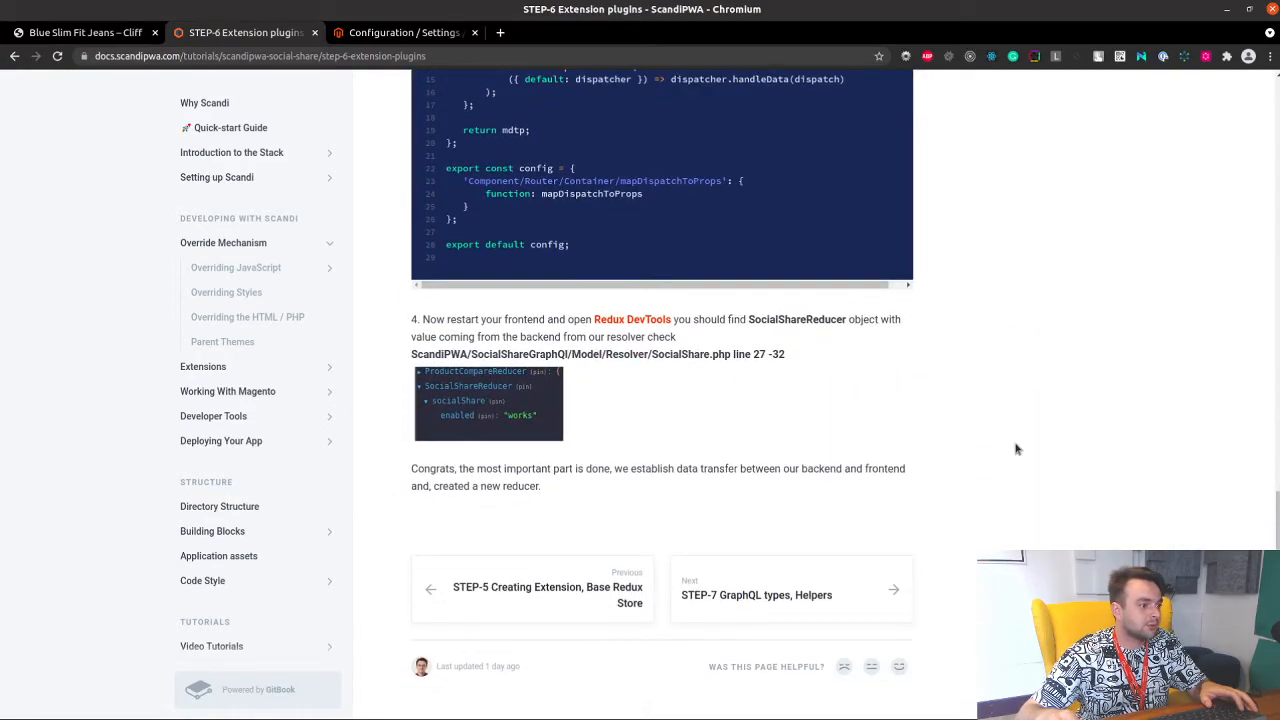